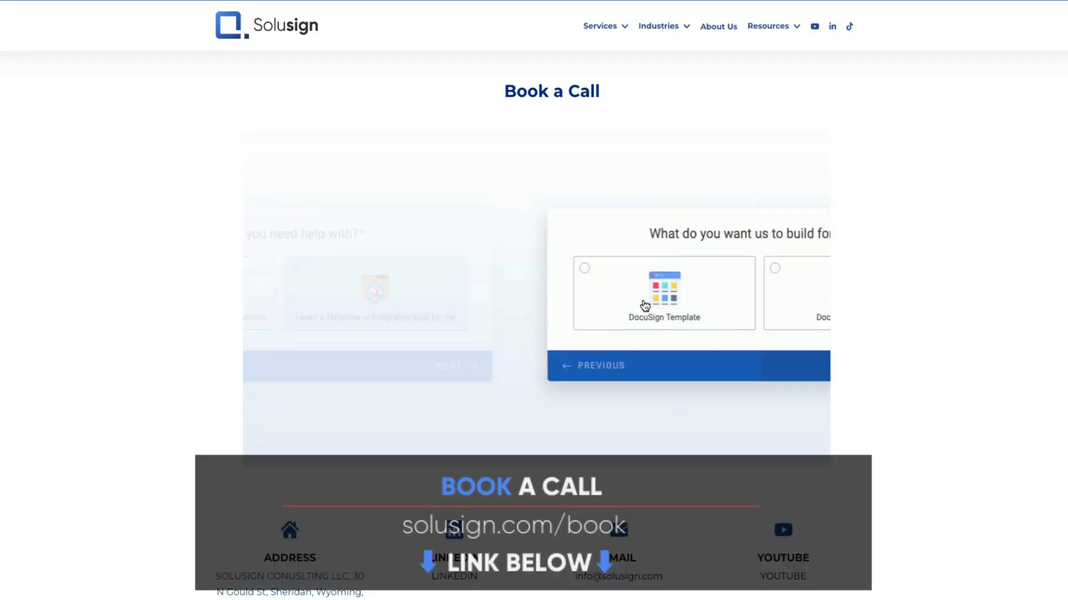
- Request a DocuSign Integration call, pick a February 23 time, then go to the DocuSign Mastery cheat sheet
left_click(629, 292)
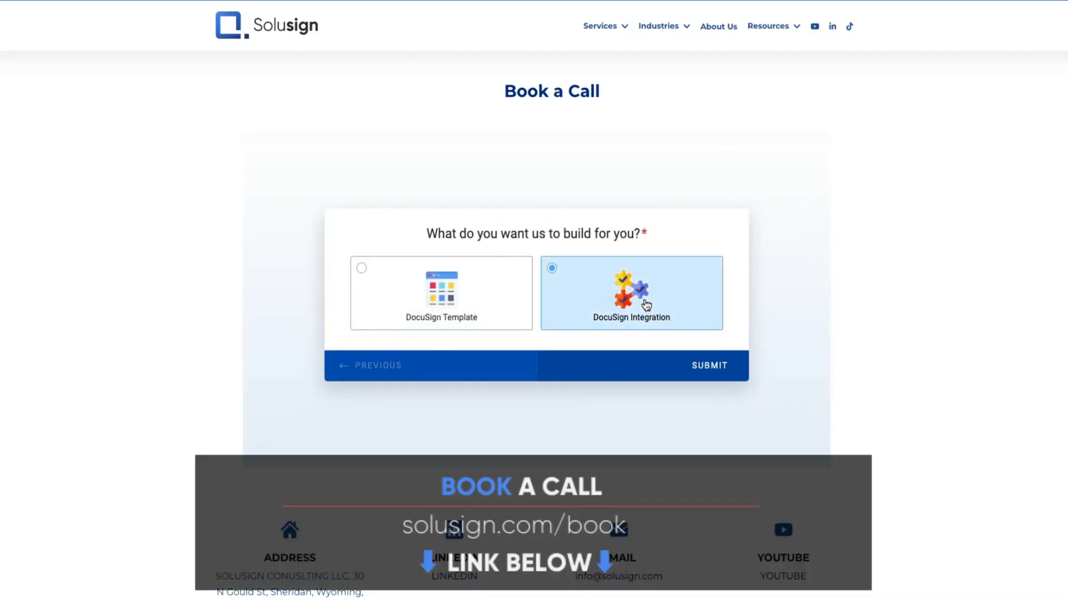
left_click(709, 366)
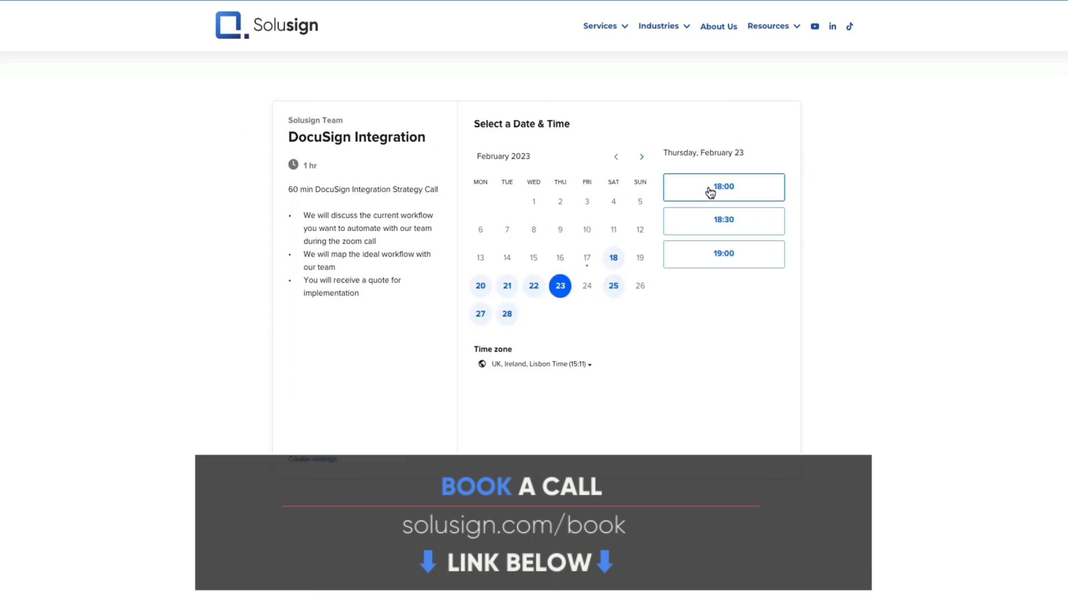
left_click(723, 187)
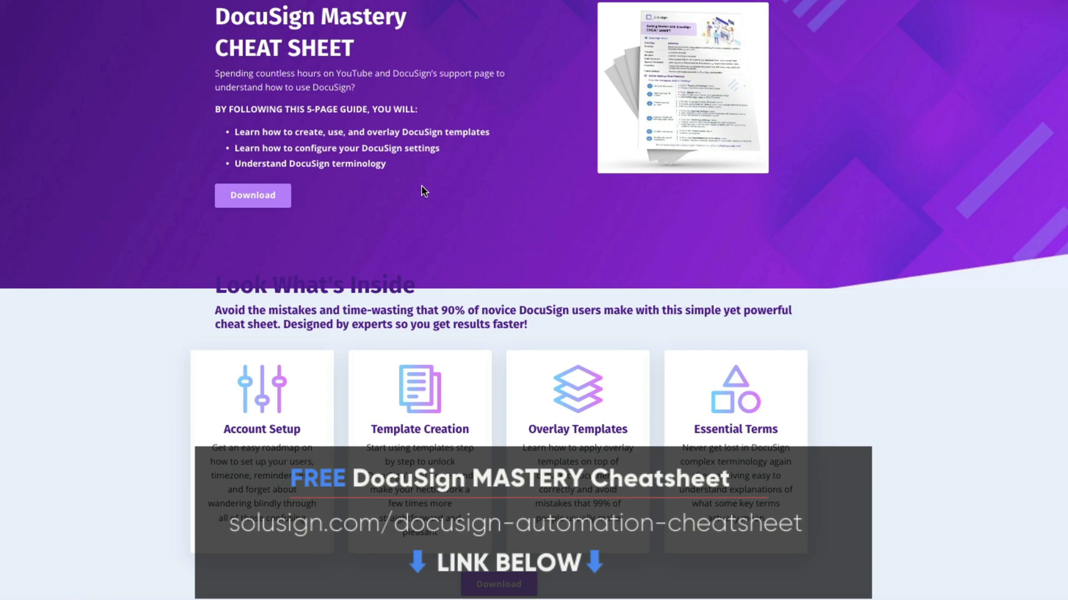
left_click(252, 196)
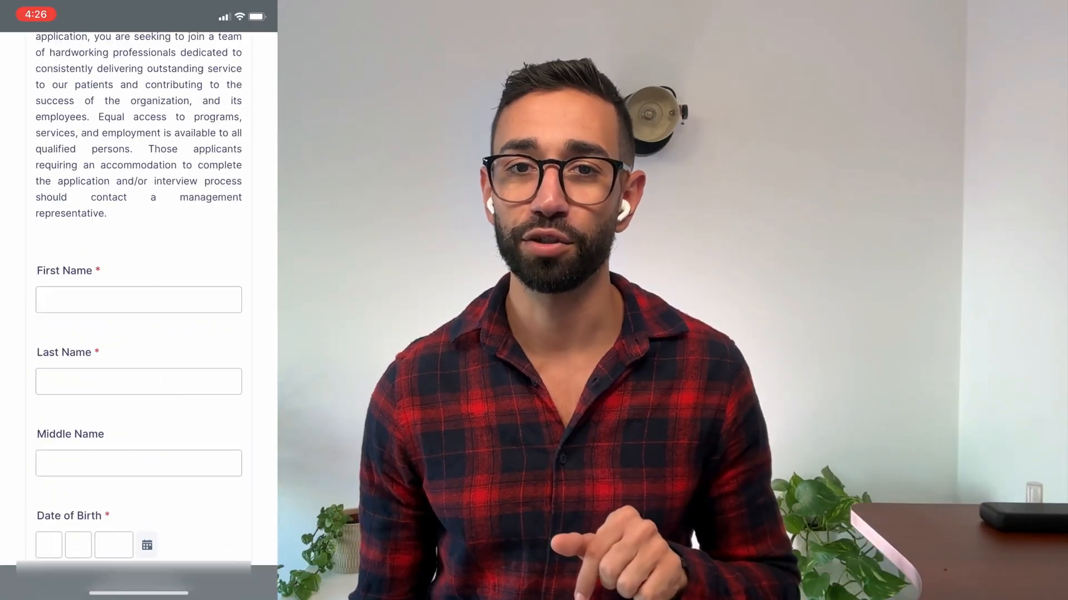
- Enter last name Smith, sign the agreement on the signature pad, and submit Bob's application
type("Smith")
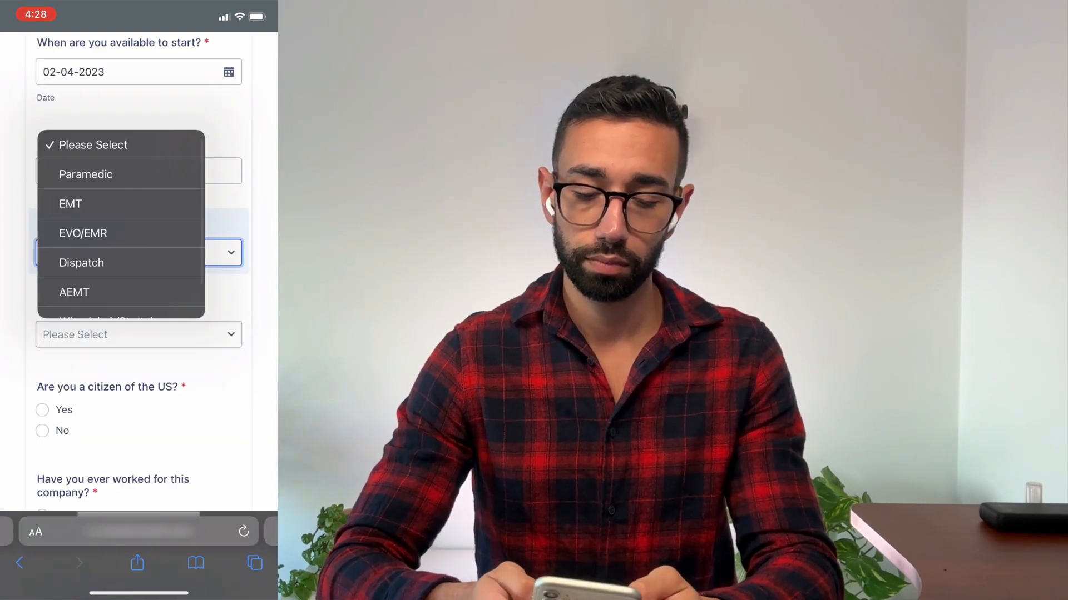
scroll("down", 3)
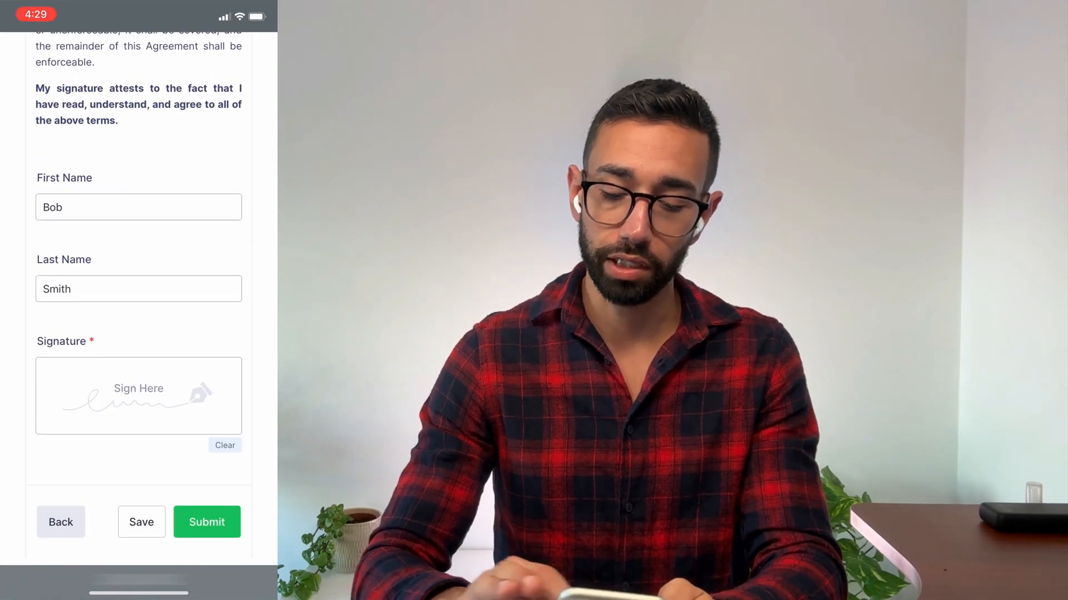
left_click_drag(68, 408, 205, 381)
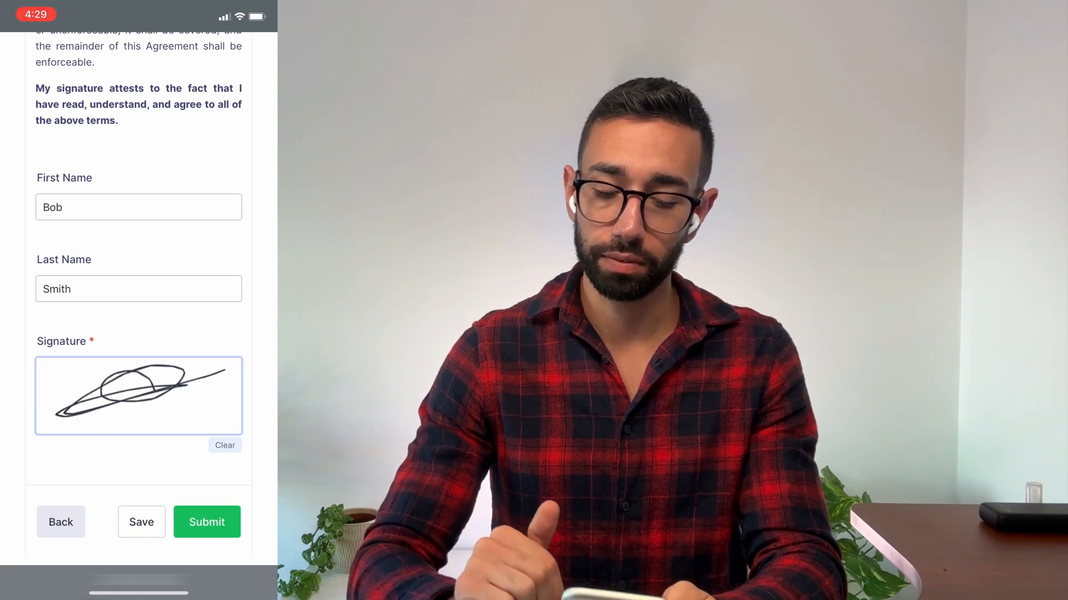
left_click(207, 523)
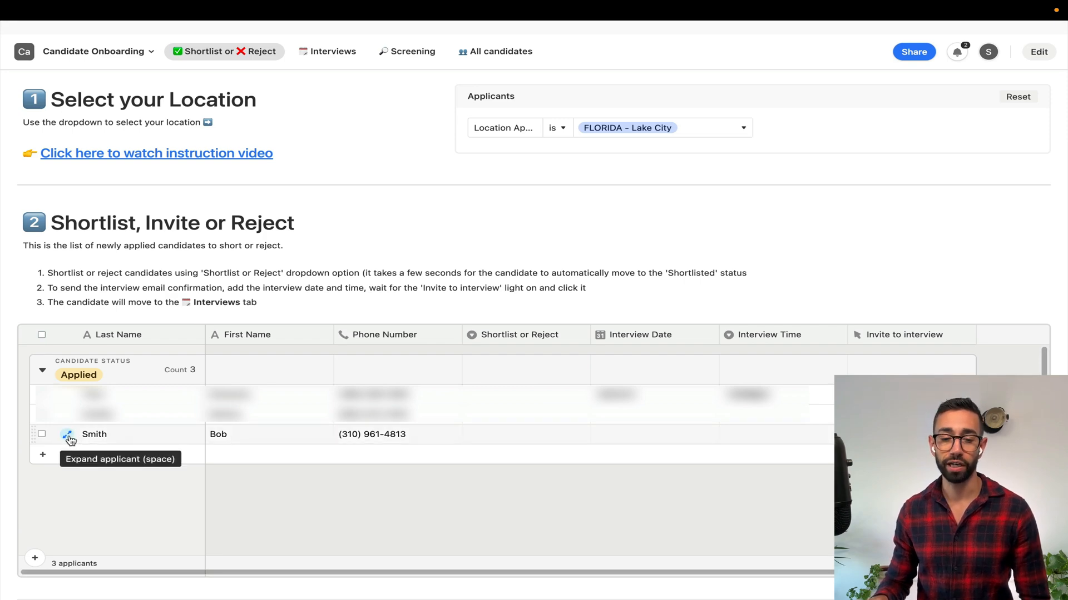
left_click(69, 435)
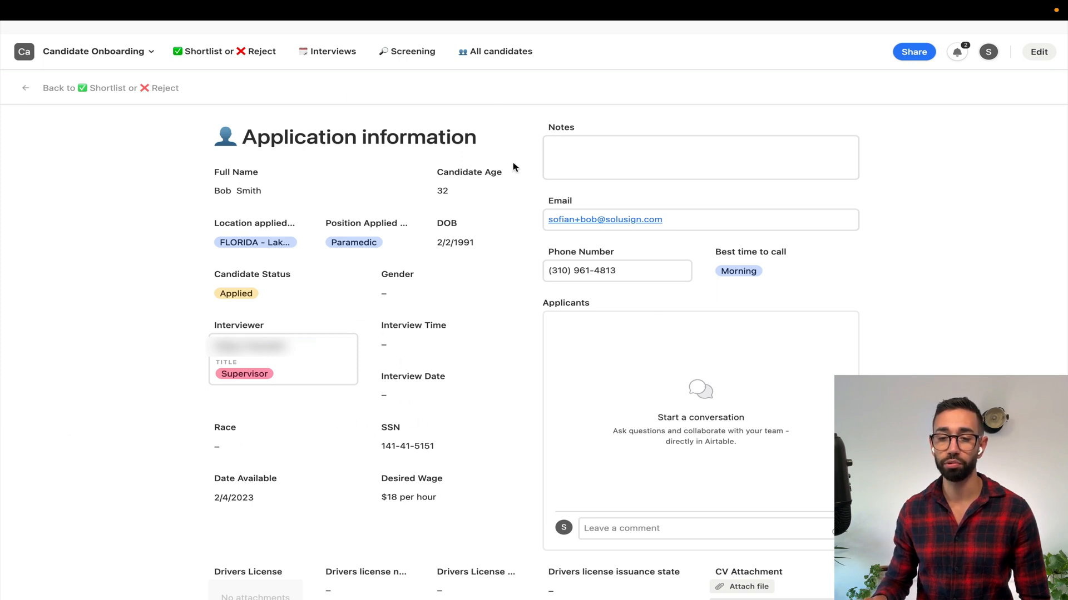
scroll("down", 3)
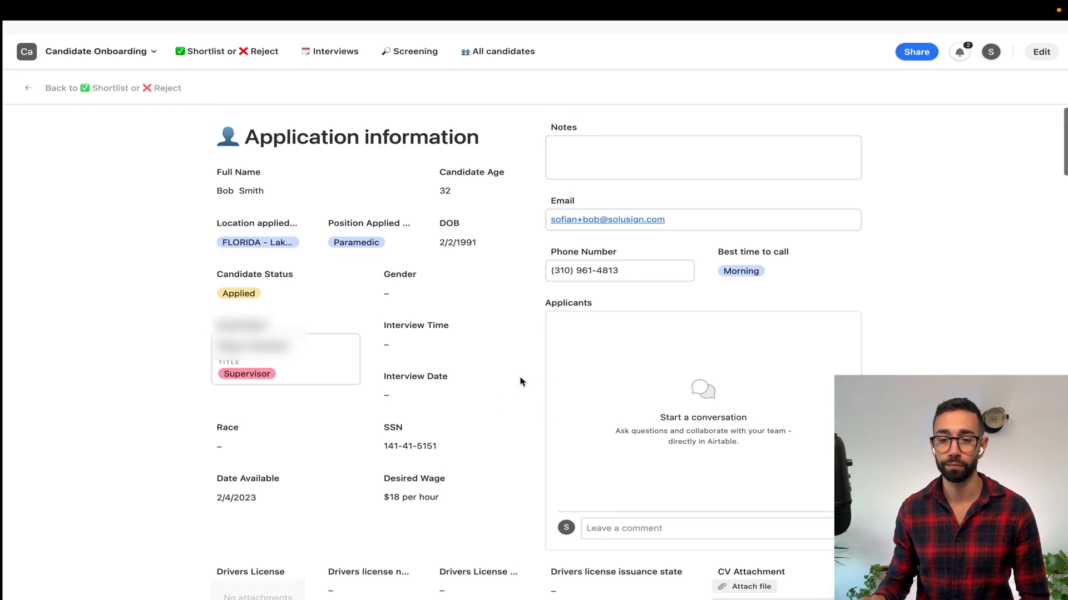
left_click(701, 157)
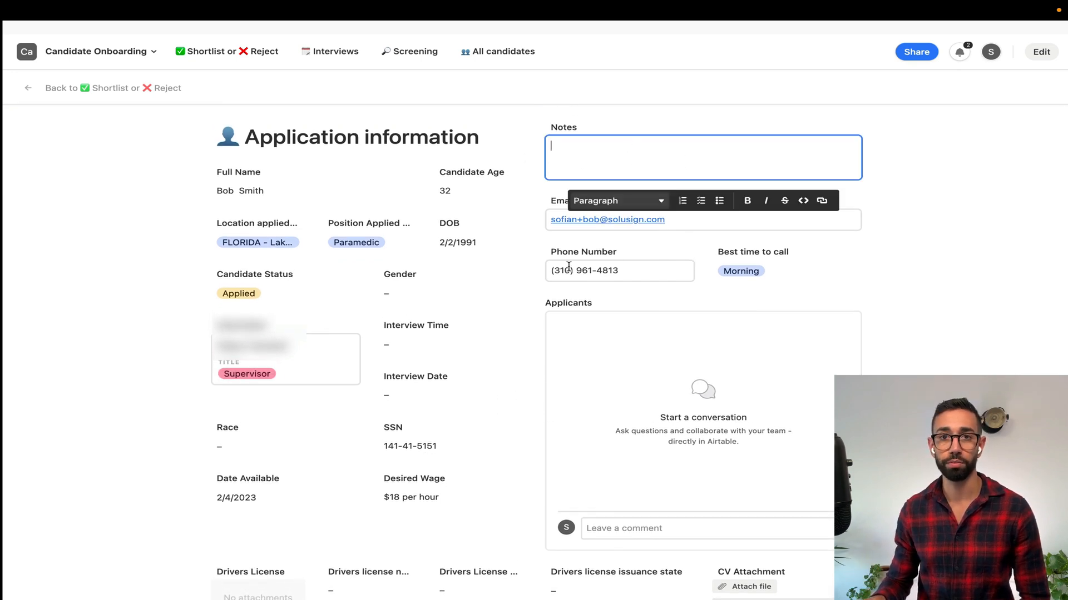
left_click(681, 527)
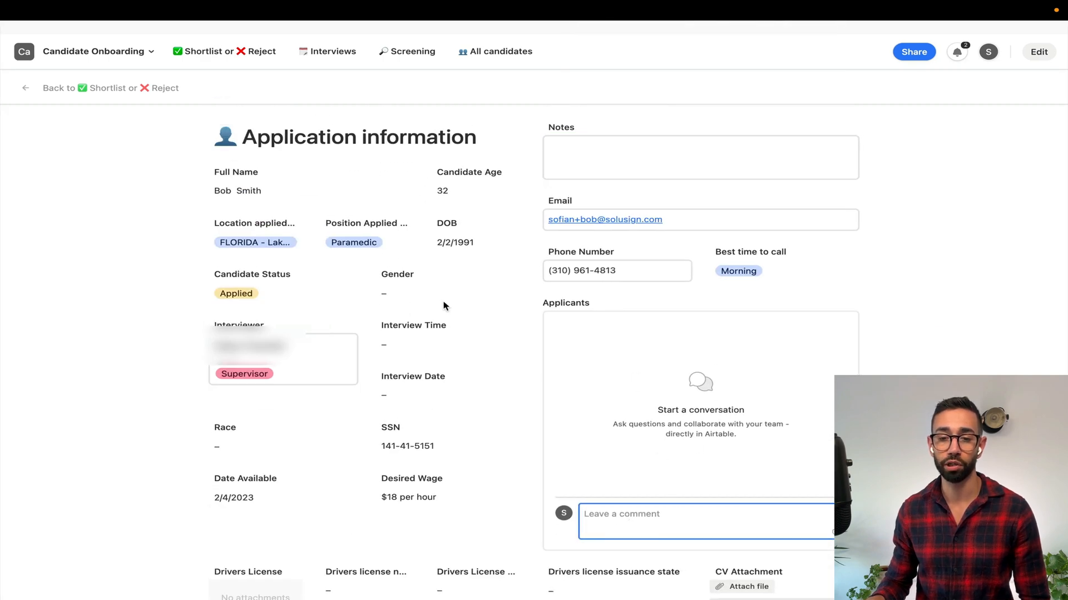
mouse_move(605, 430)
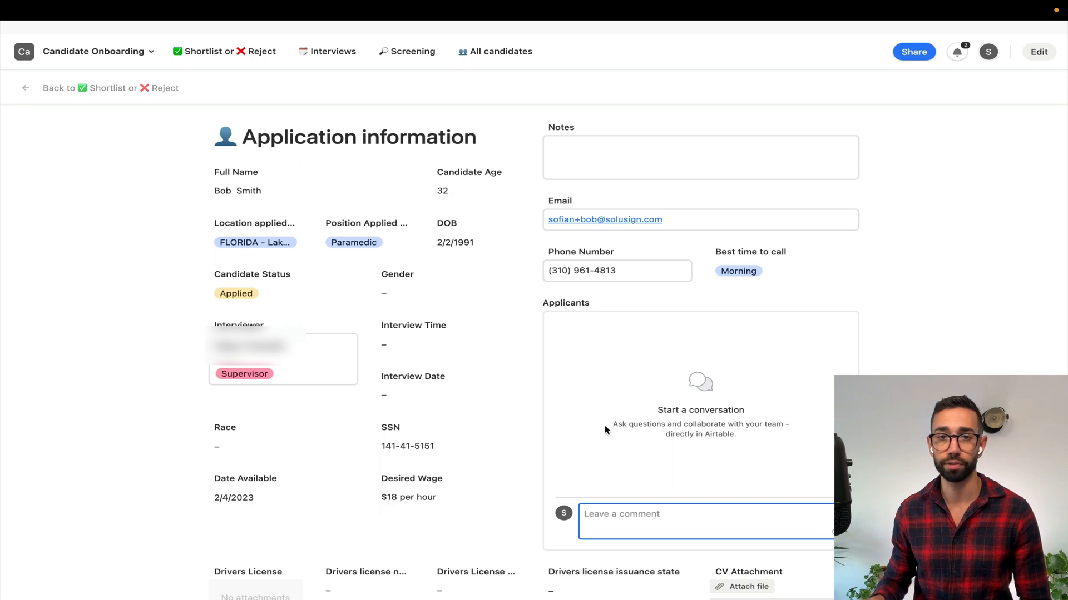
scroll("down", 3)
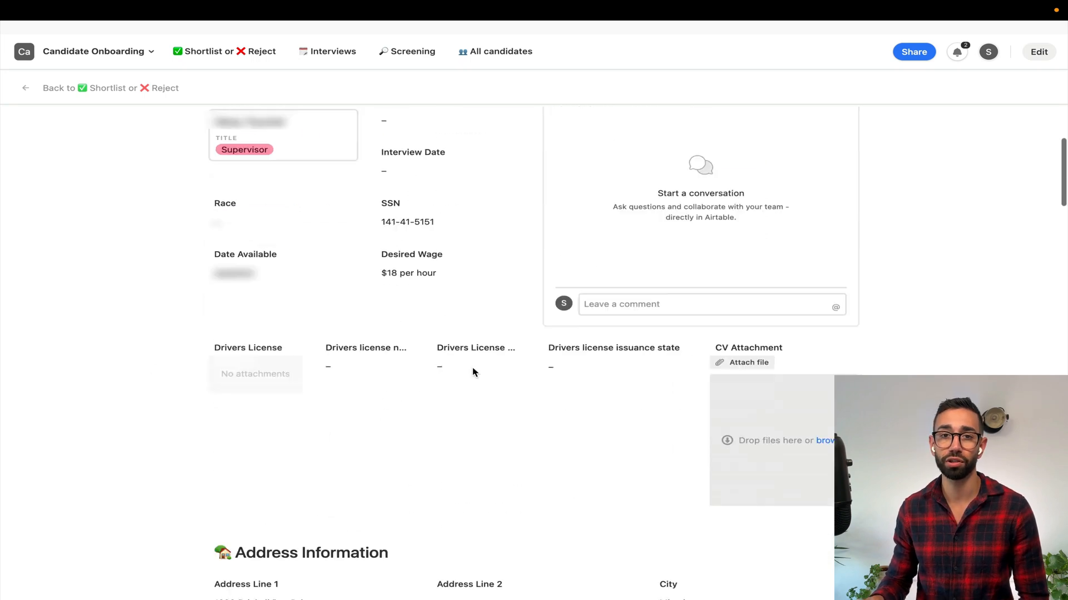
scroll("down", 3)
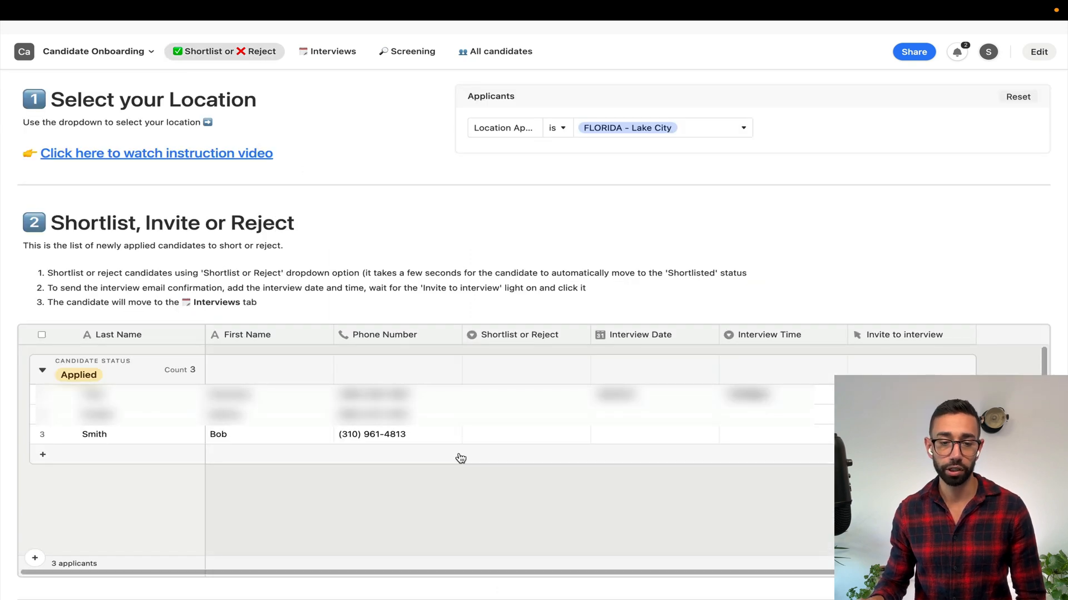
- Mark Bob Smith as Shortlisted in the Shortlist or Reject interface
left_click(524, 434)
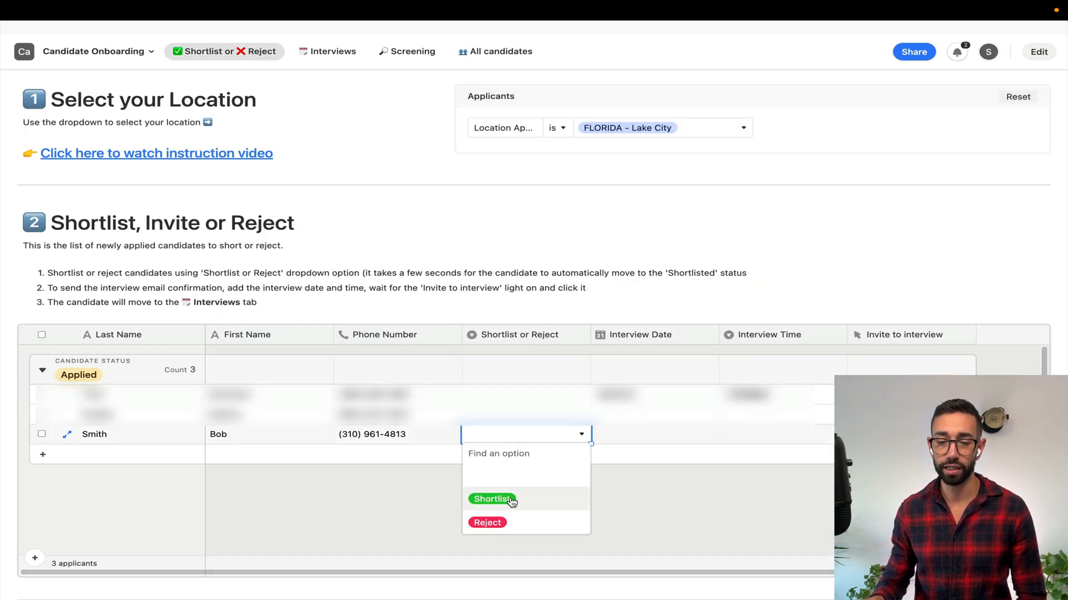
left_click(491, 498)
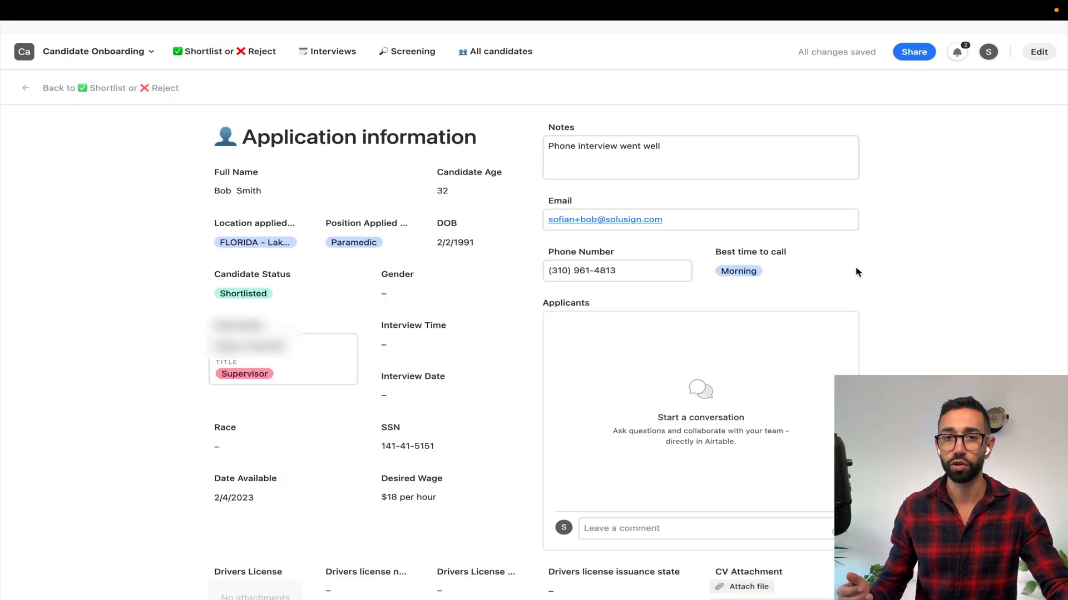
mouse_move(508, 216)
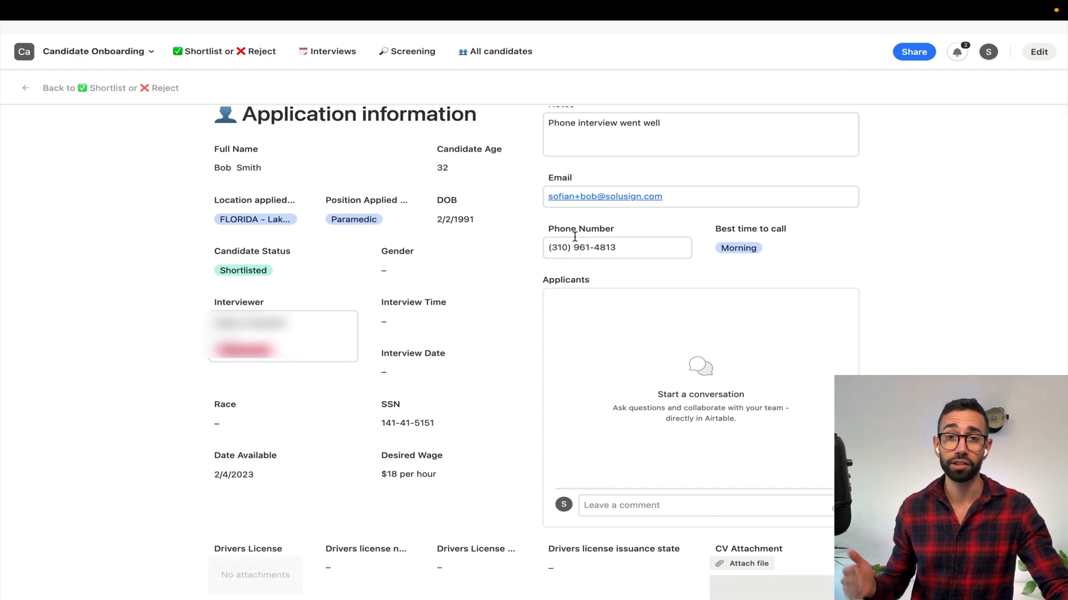
mouse_move(87, 101)
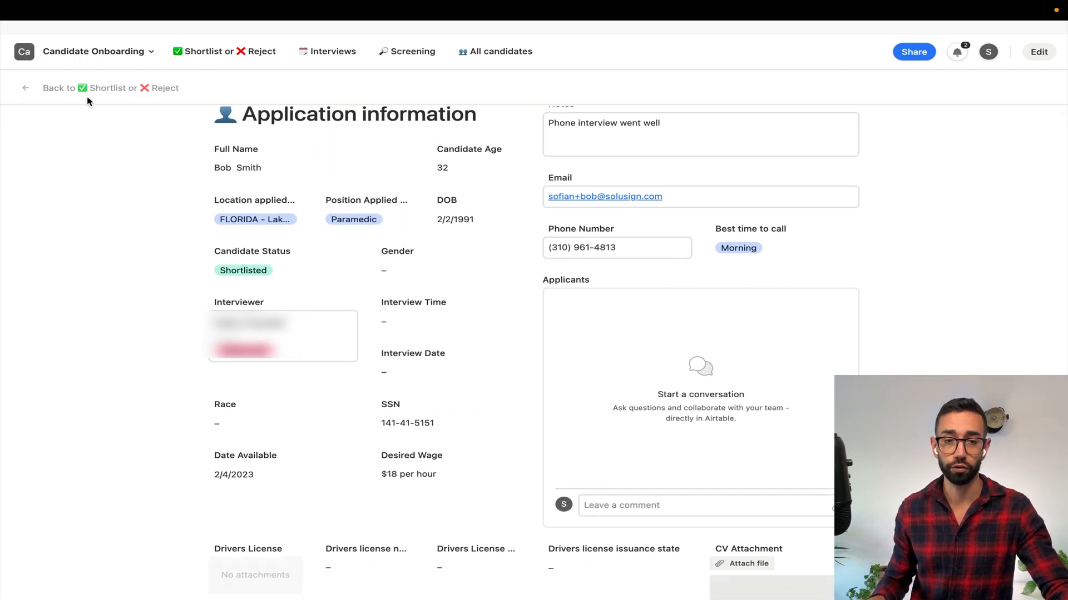
left_click(223, 52)
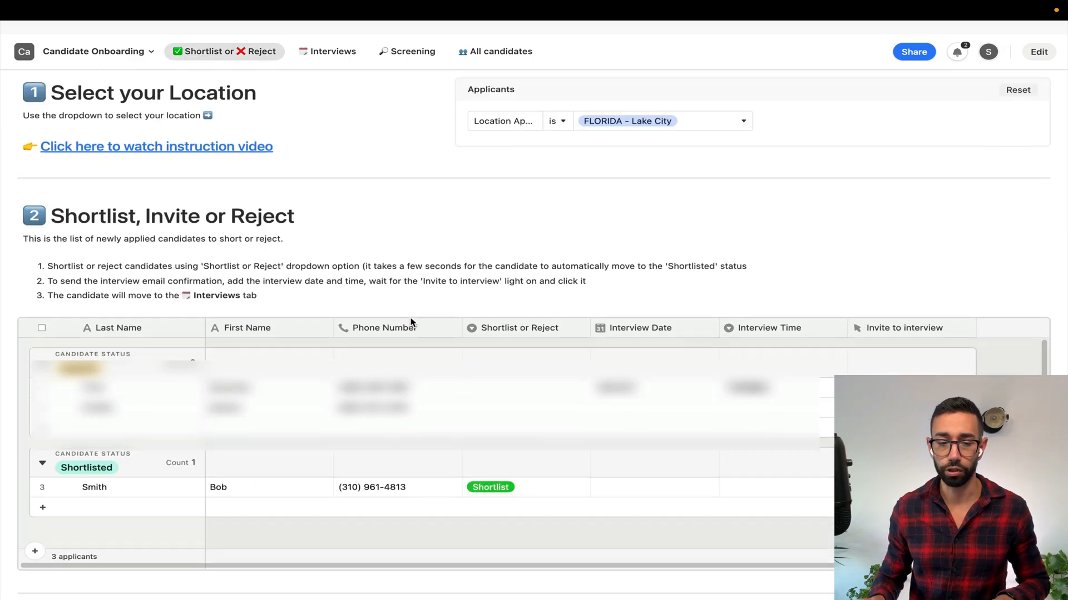
- Set Bob's interview to 2/8/2023 at 4:00pm and send the interview invitation
left_click(653, 415)
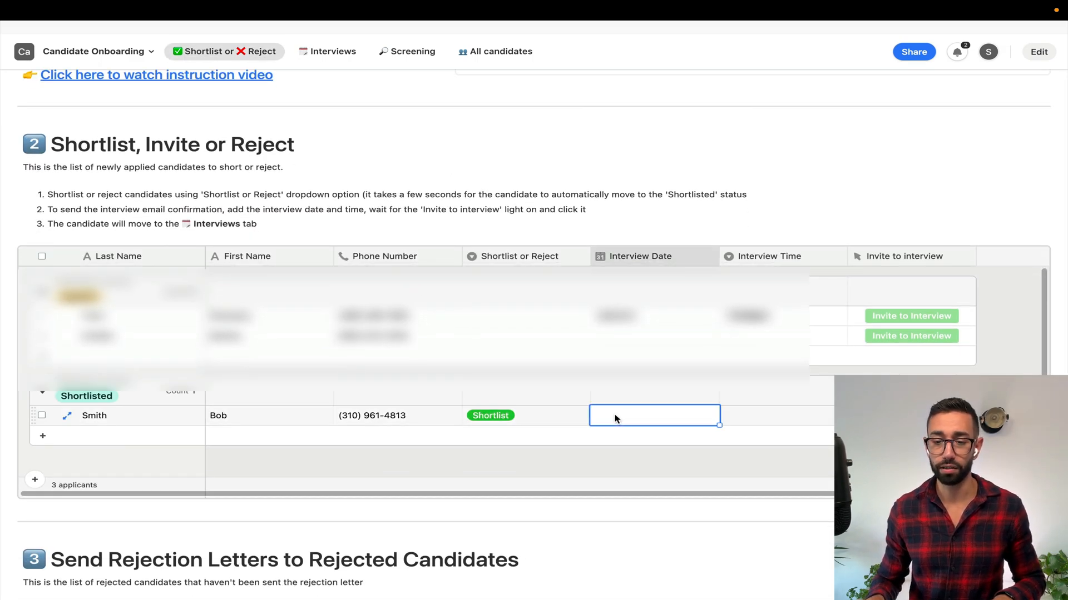
left_click(652, 416)
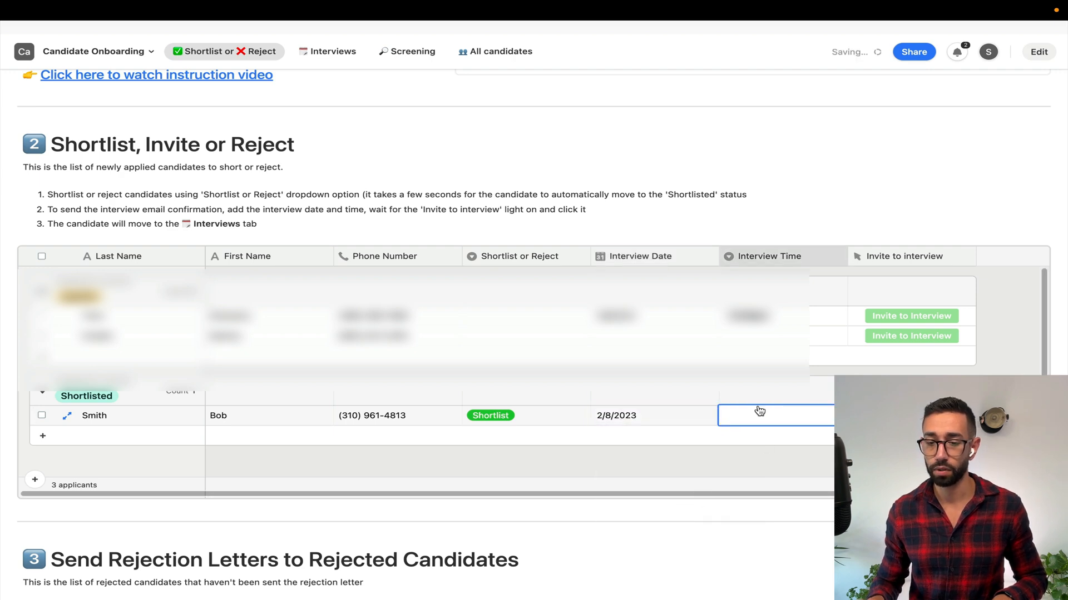
left_click(775, 414)
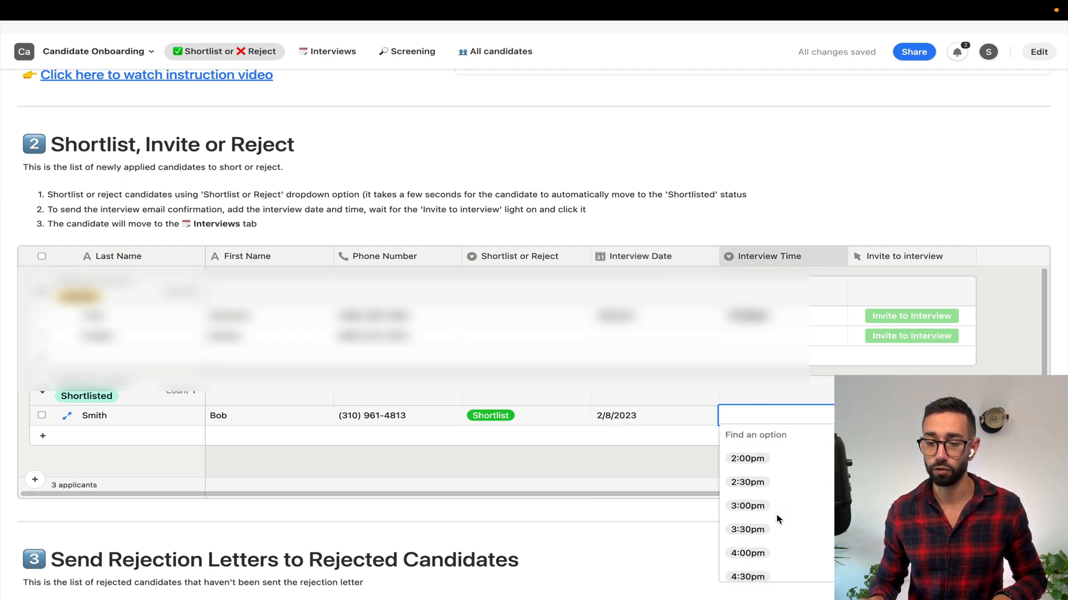
left_click(747, 553)
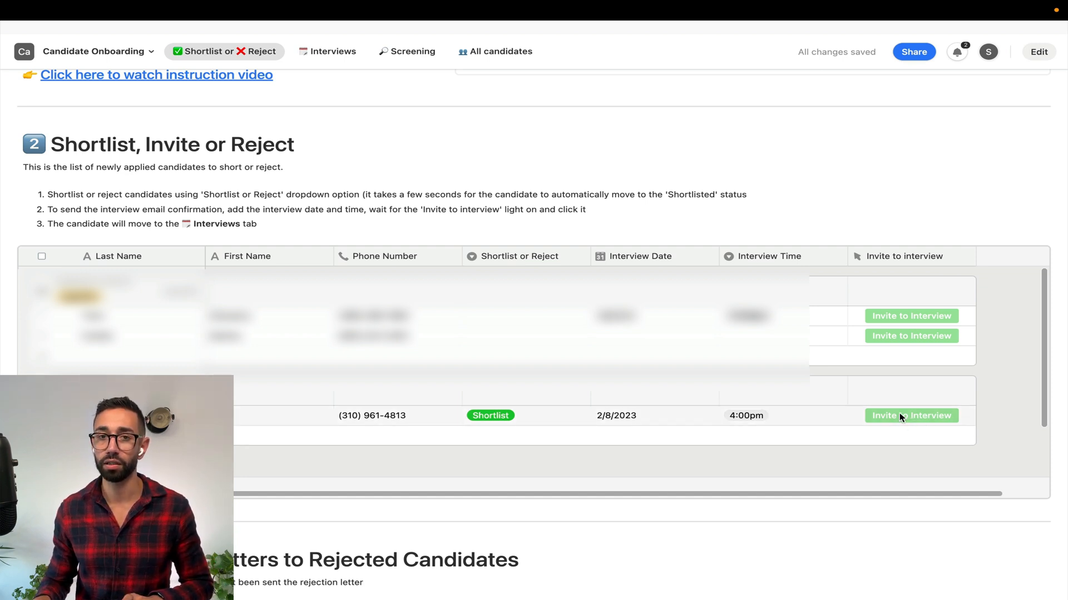
left_click(911, 415)
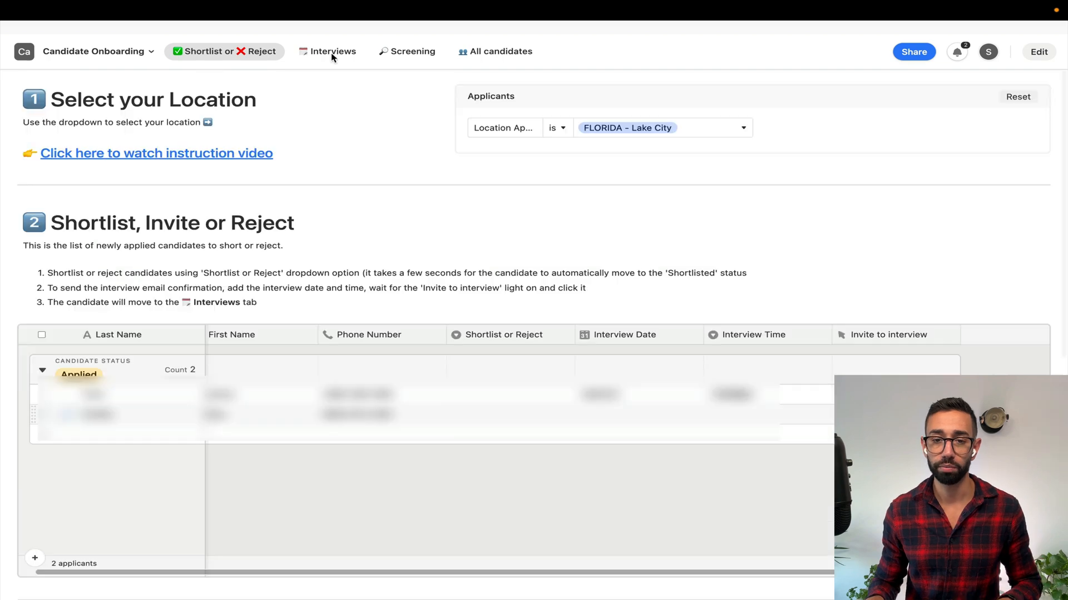
left_click(333, 51)
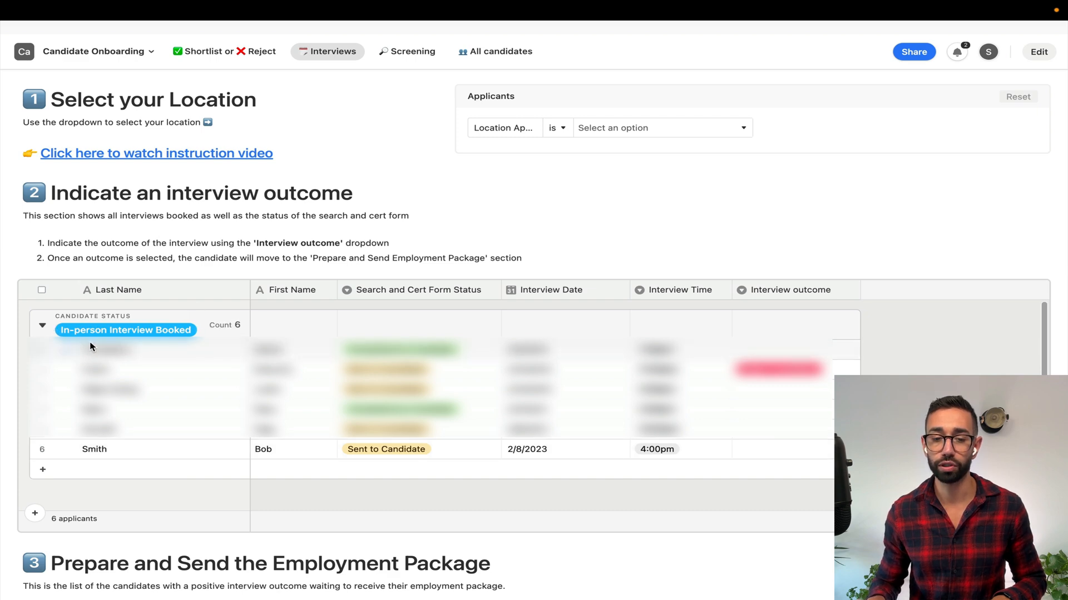
mouse_move(361, 415)
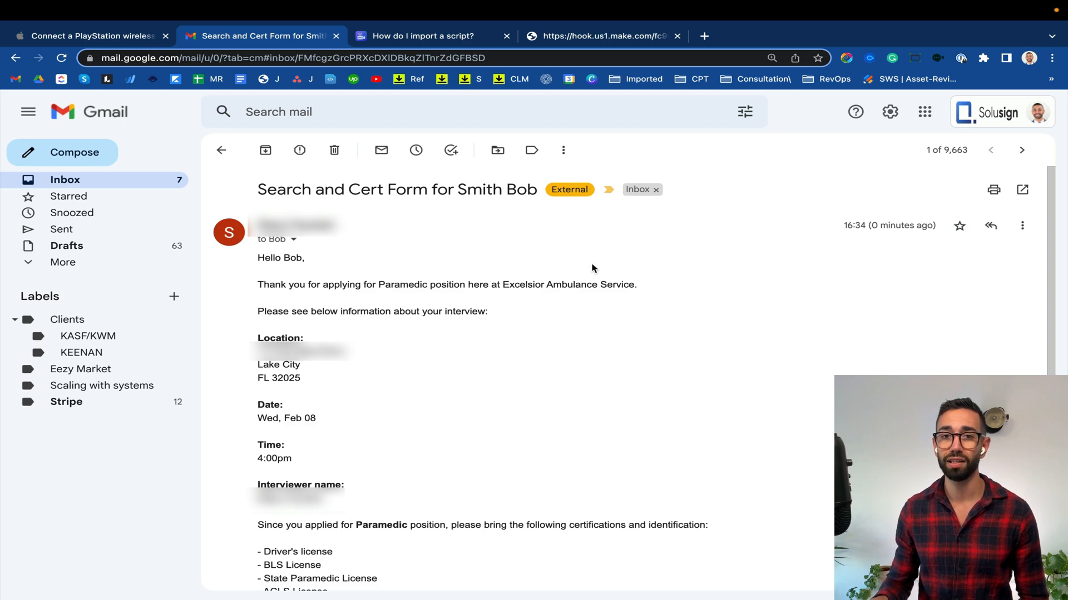
- Read Bob's Search and Cert Form email and follow its Complete Consent Forms and Upload Certifications link
scroll("down", 3)
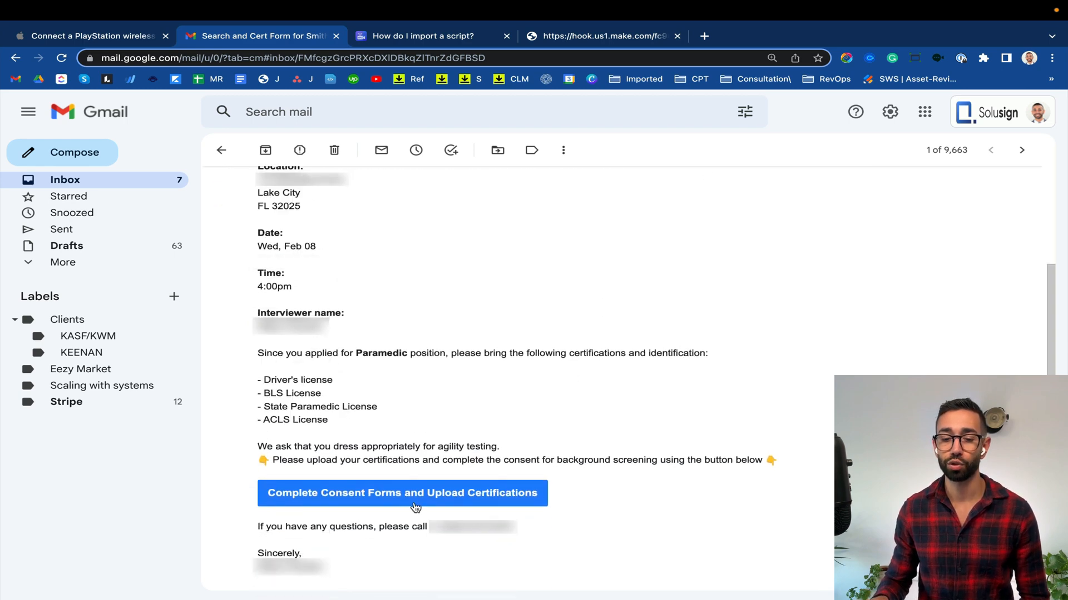
scroll("down", 3)
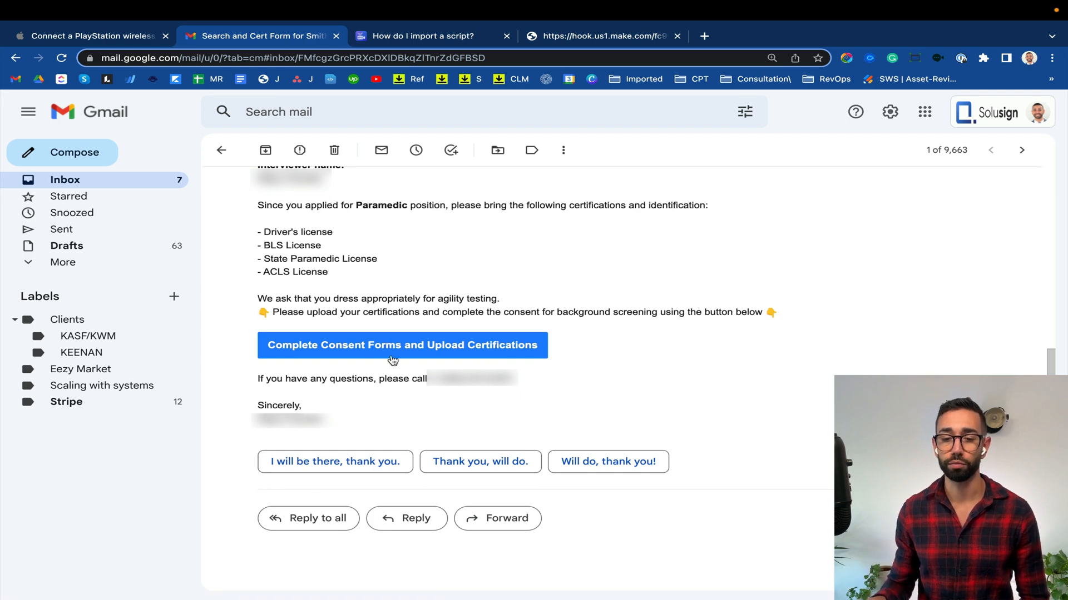
left_click(401, 345)
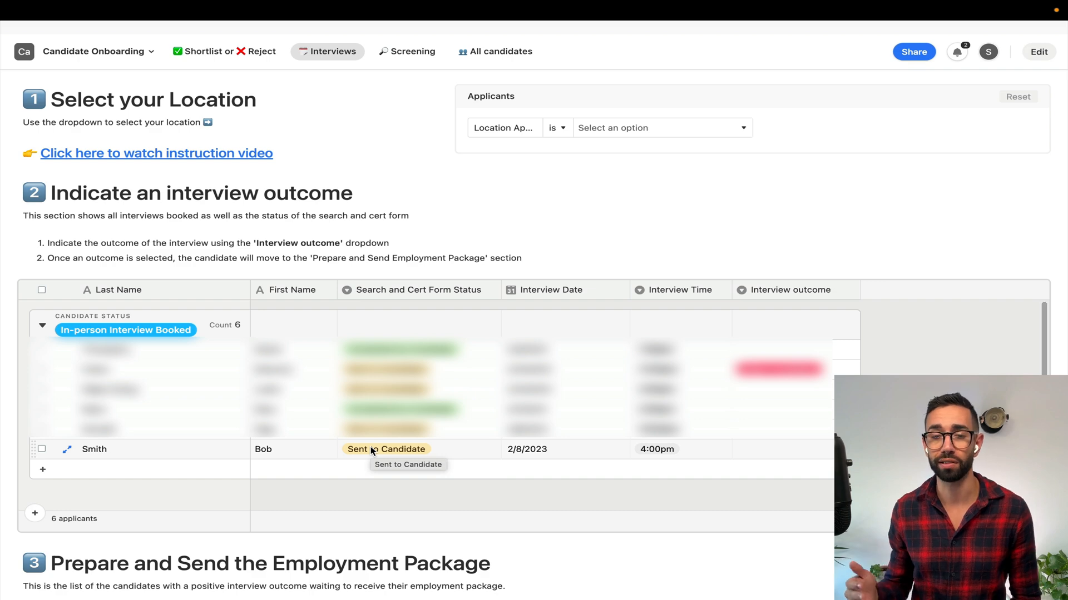
mouse_move(362, 444)
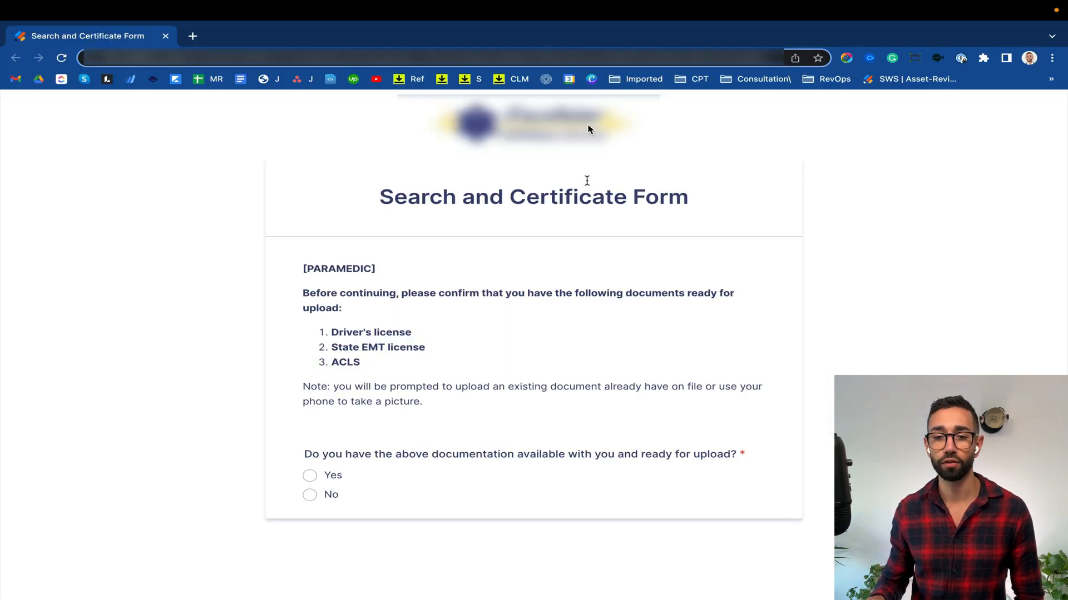
- Work through the search and cert form and photograph Bob's driver's license
left_click(436, 58)
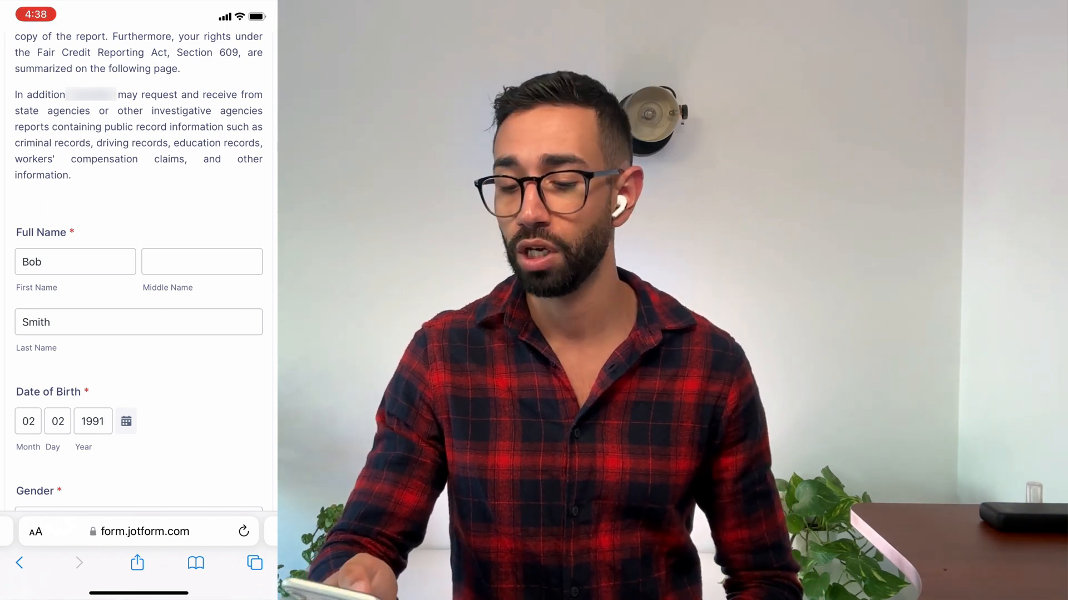
scroll("down", 3)
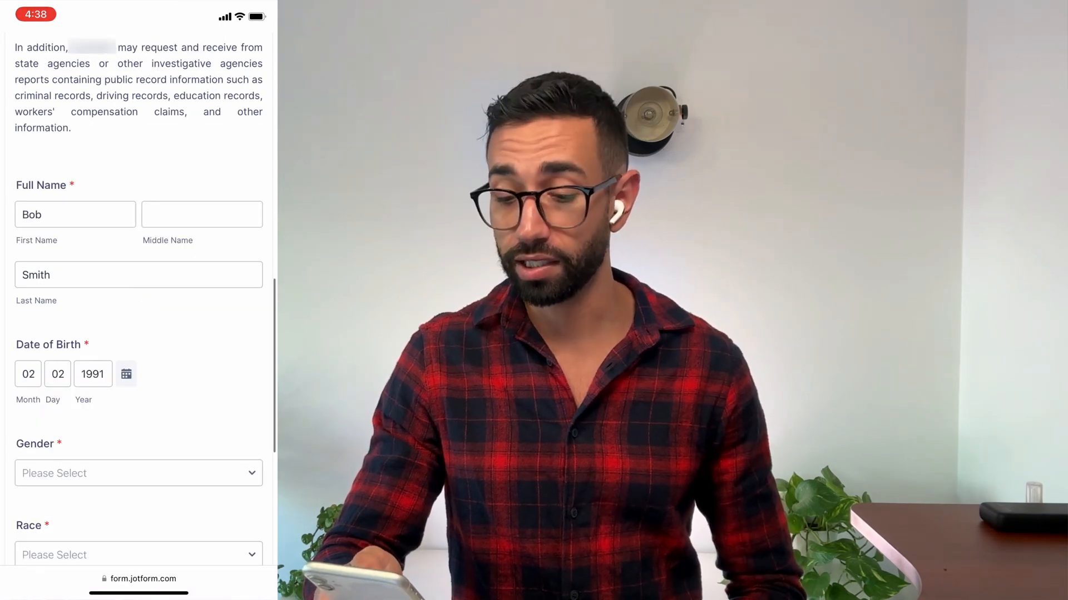
scroll("down", 3)
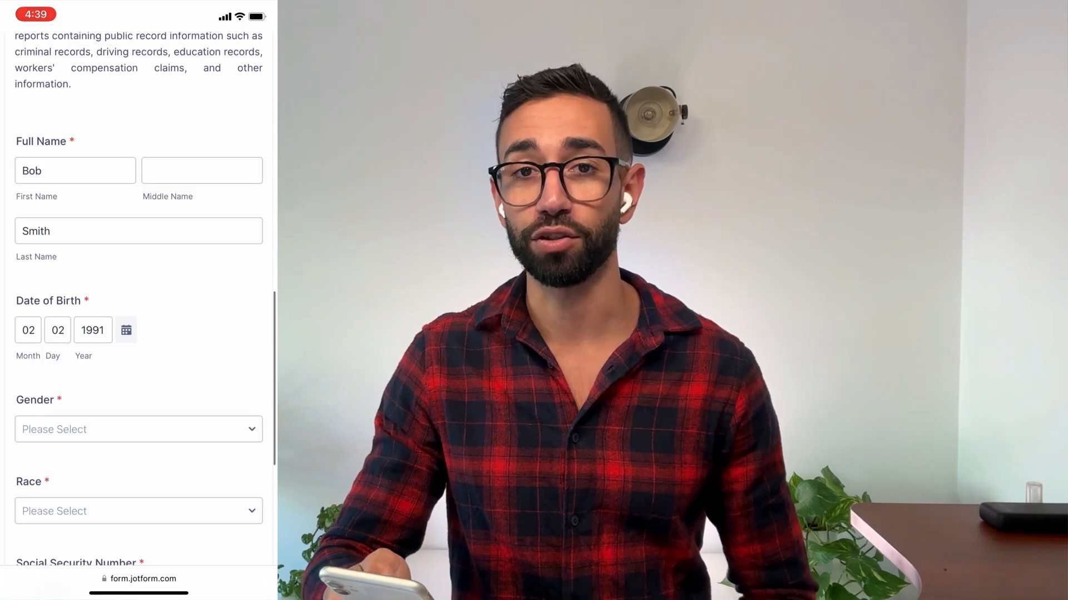
scroll("down", 3)
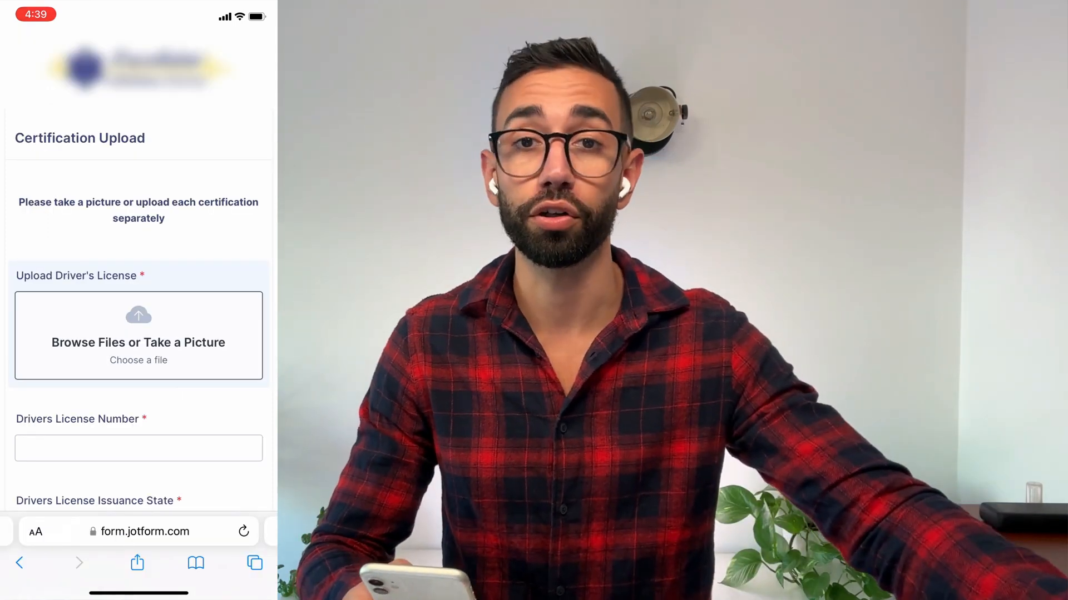
left_click(138, 334)
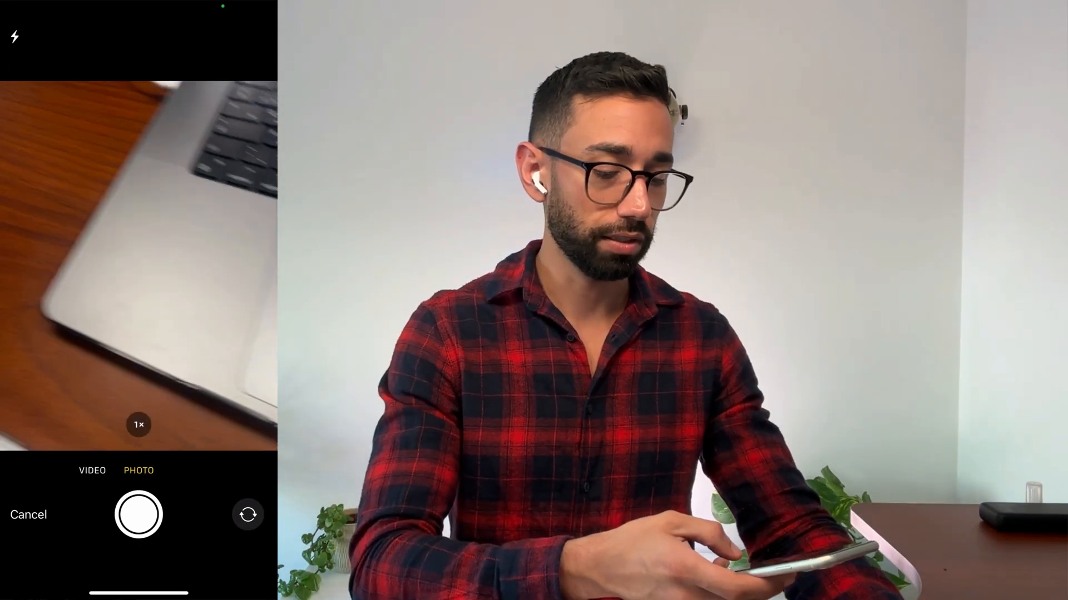
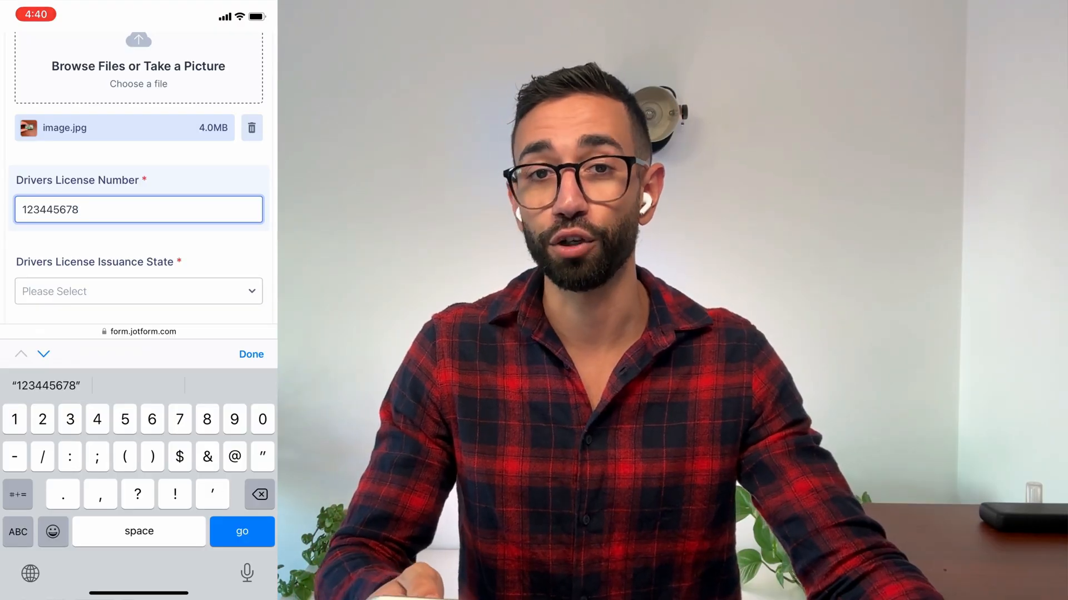
- Enter license number 123445678, choose the issuing state, and keep the certificate photo
left_click(138, 291)
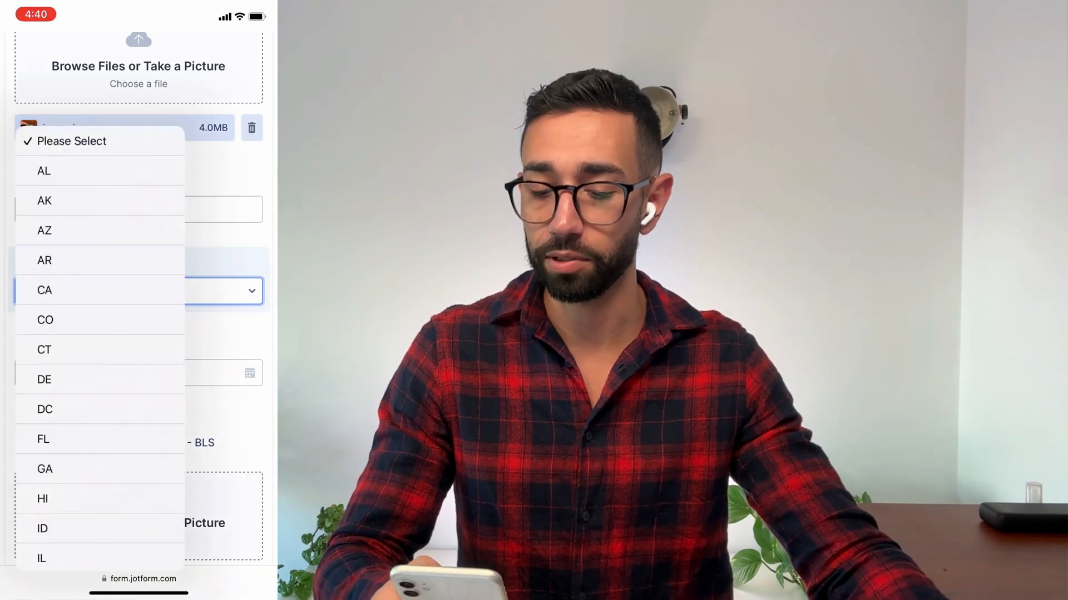
left_click(45, 319)
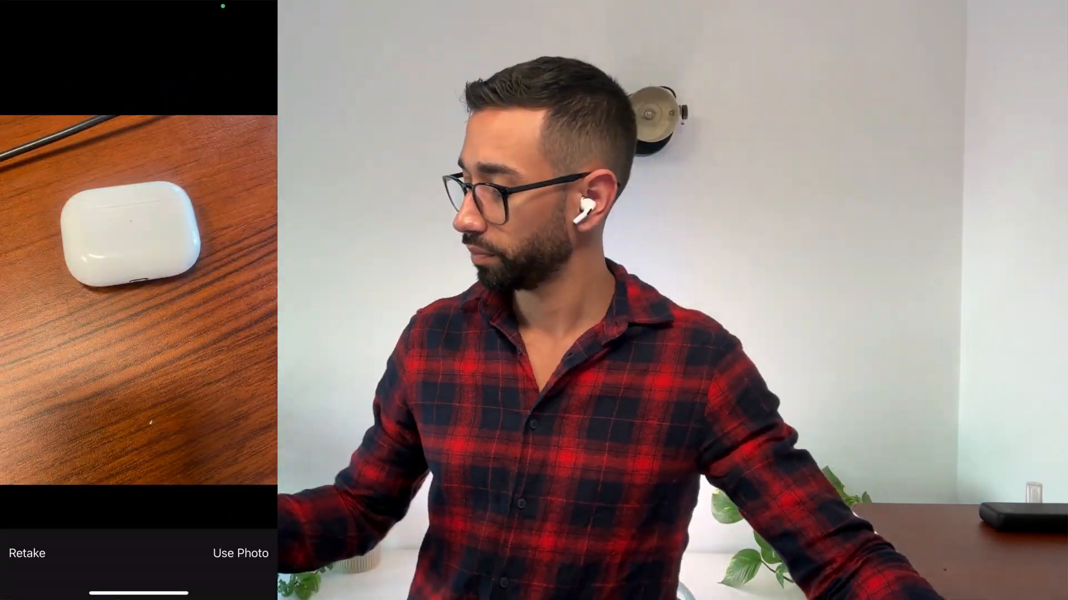
left_click(240, 554)
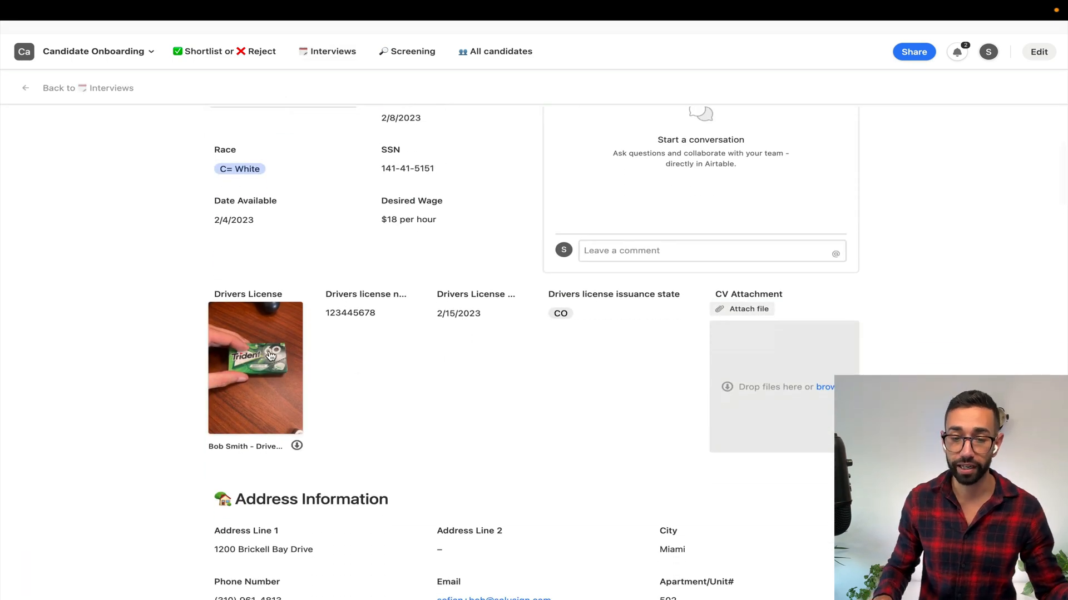
- Review Bob's record sections and preview his uploaded ACLS certification photo
scroll("down", 3)
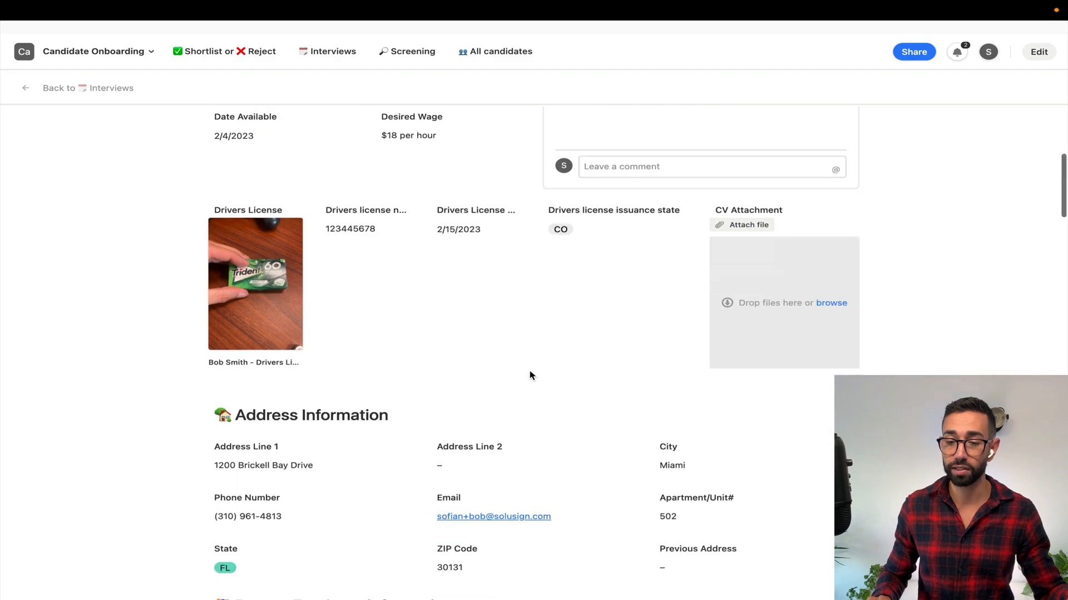
scroll("down", 3)
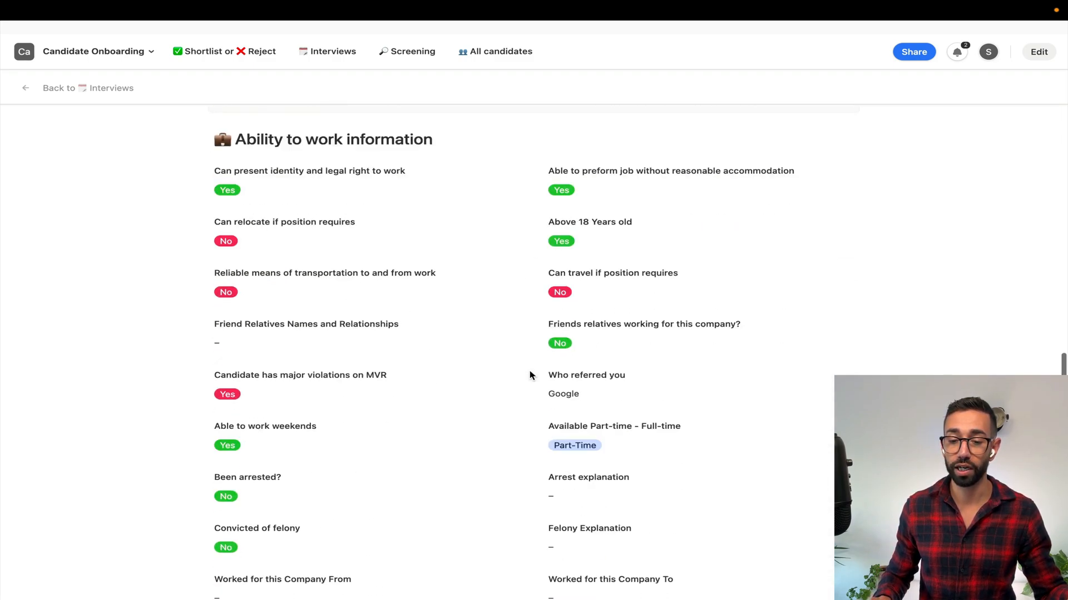
scroll("down", 3)
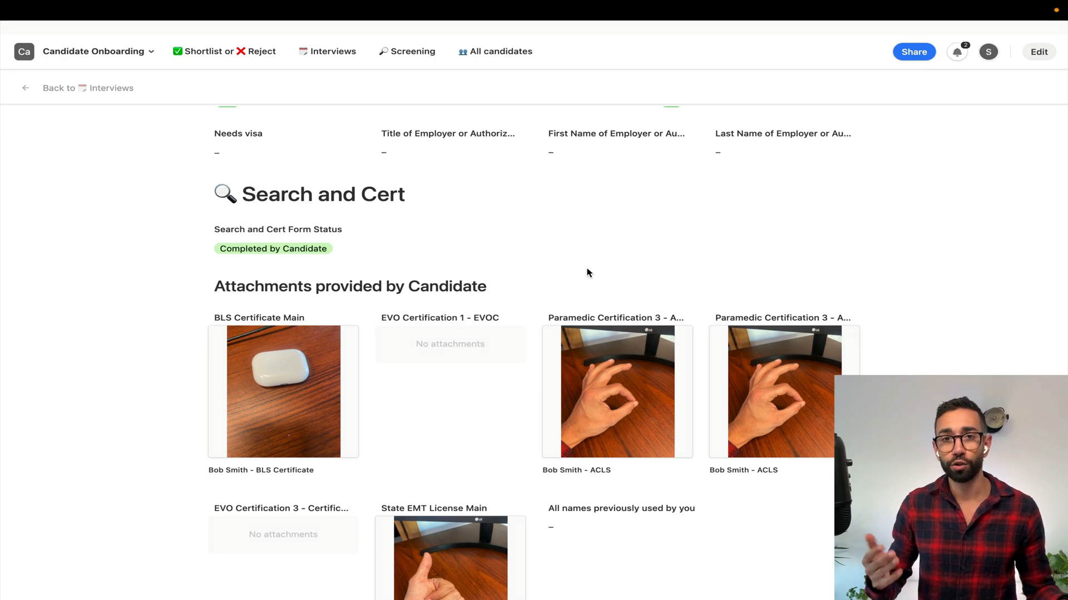
mouse_move(621, 398)
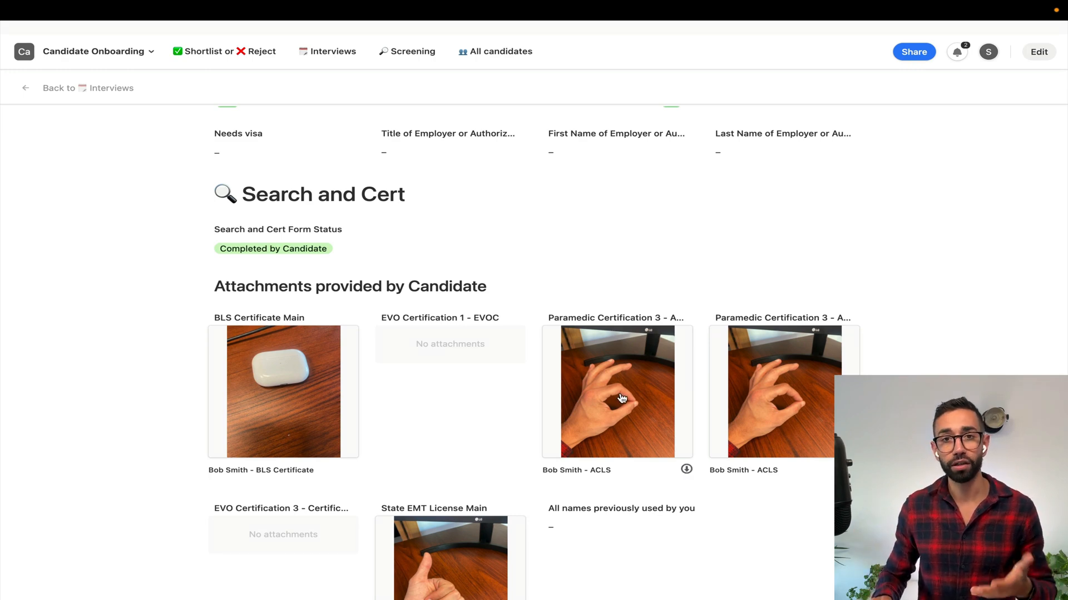
left_click(616, 391)
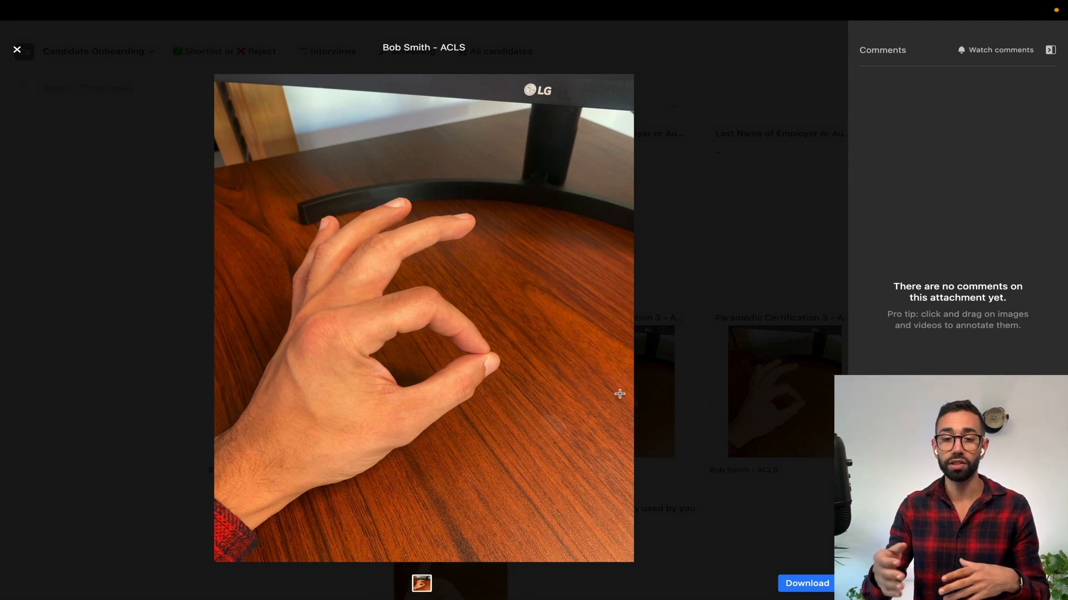
left_click(17, 50)
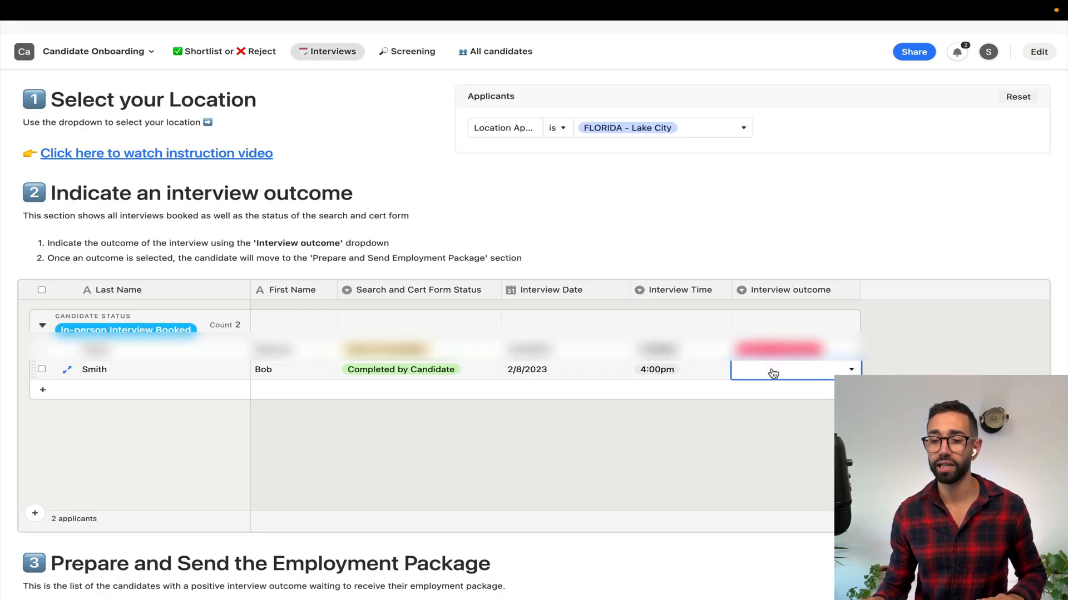
- Set Bob's outcome to Offer a position, start 2/15/2023 at 10:00 am, and generate the draft package
left_click(790, 369)
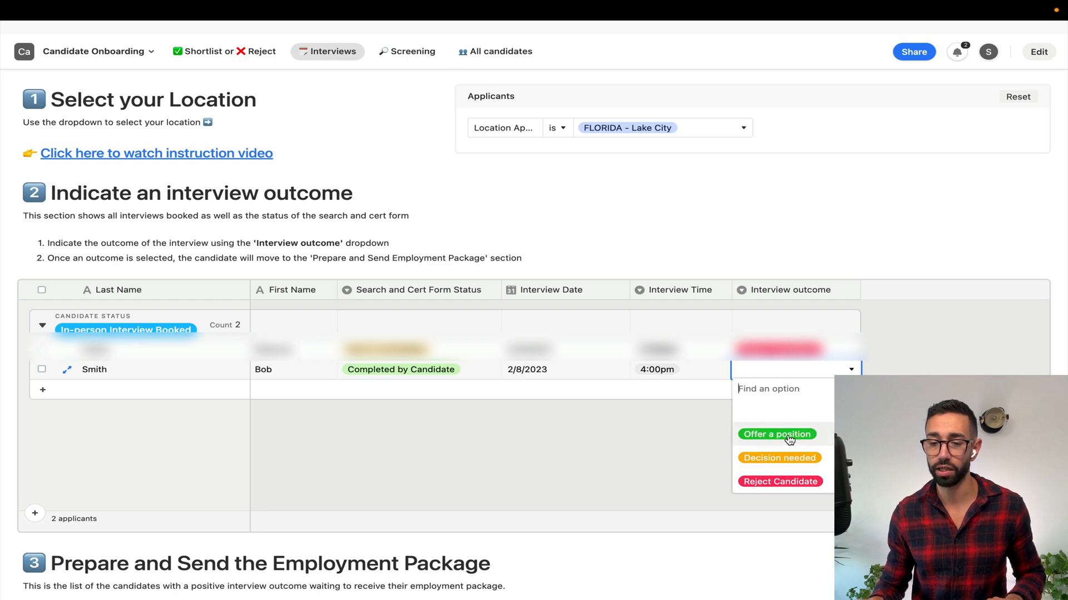
left_click(778, 435)
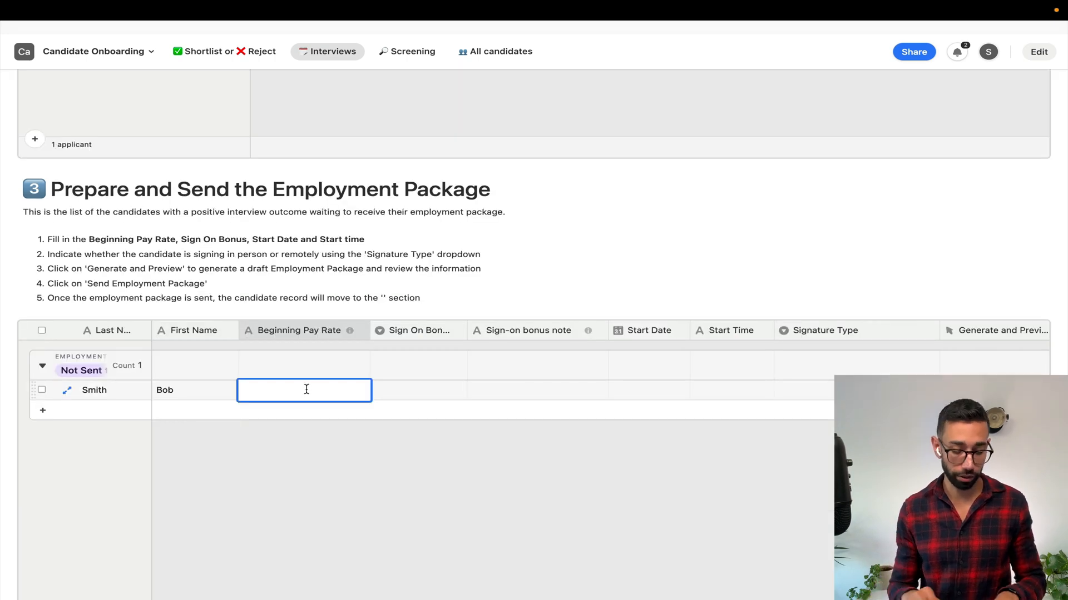
left_click(648, 389)
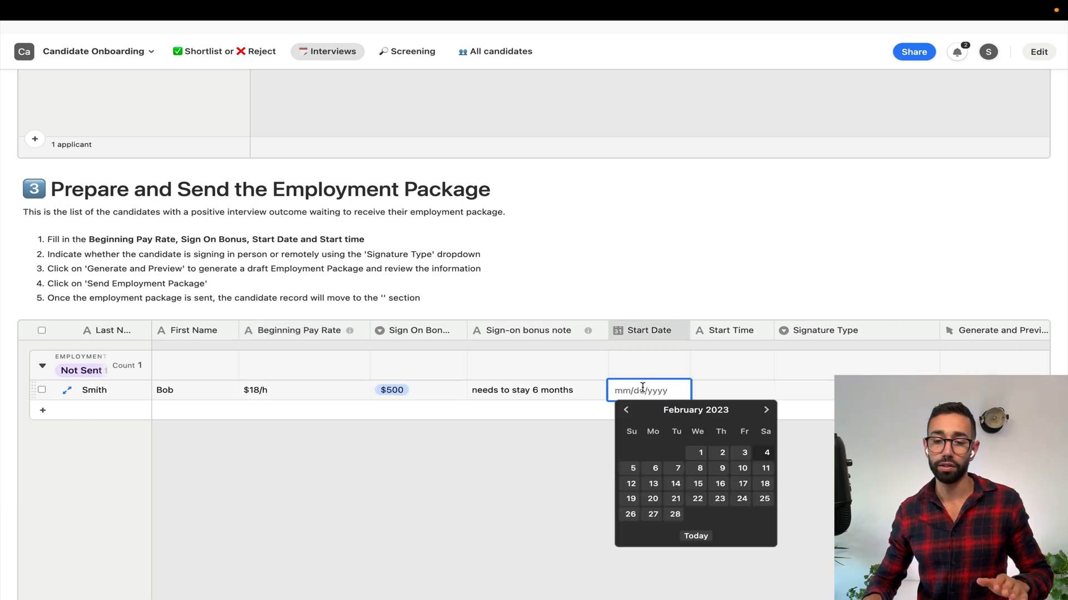
type("10:00 am")
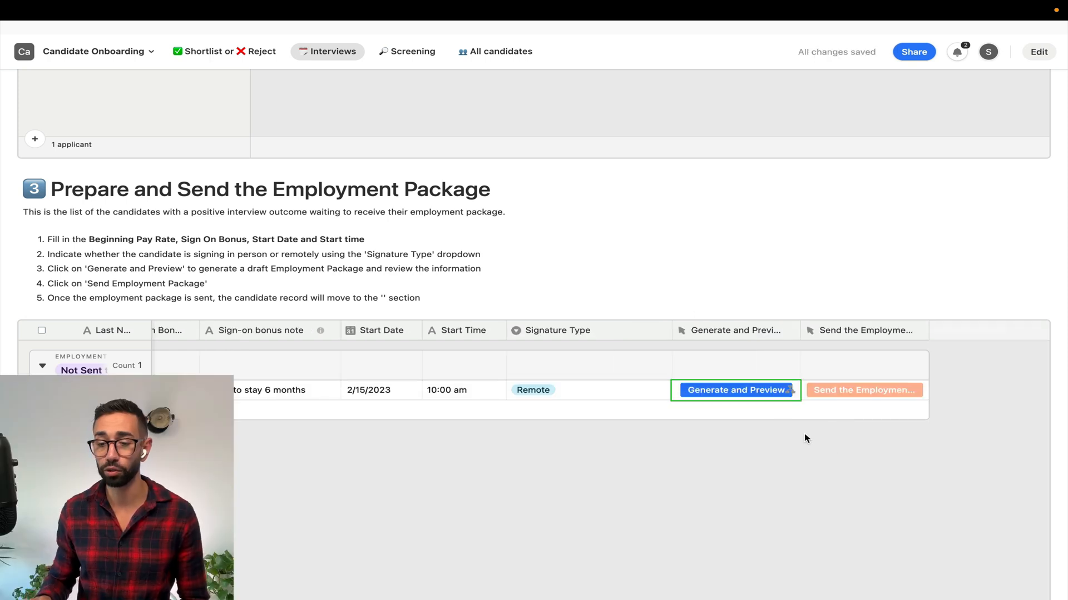
left_click(735, 390)
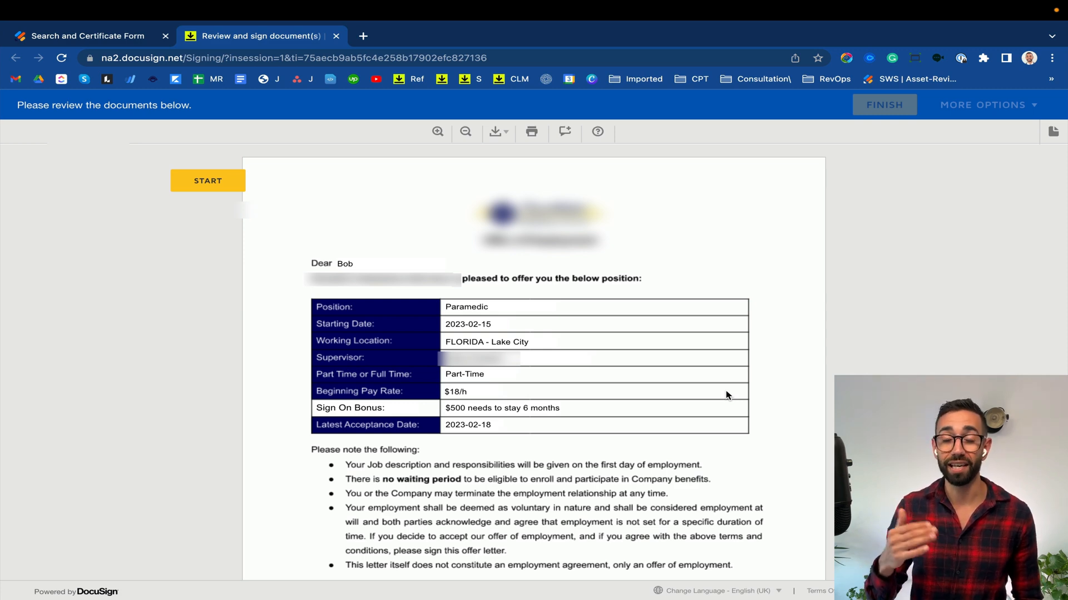
- Scroll through Bob's draft offer letter, prefilled direct deposit form, and W-4
scroll("down", 3)
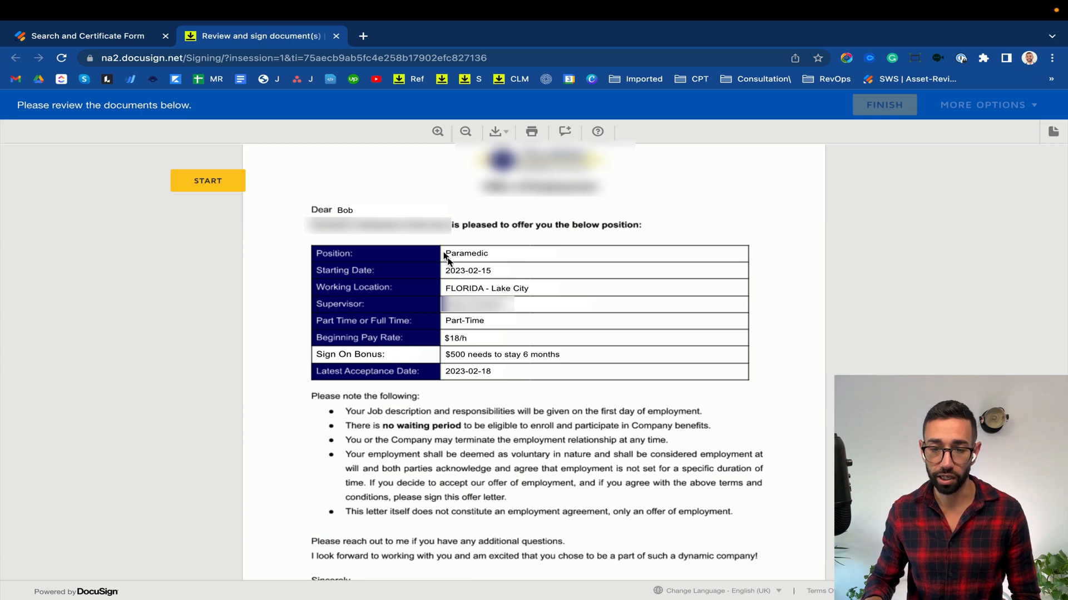
mouse_move(429, 346)
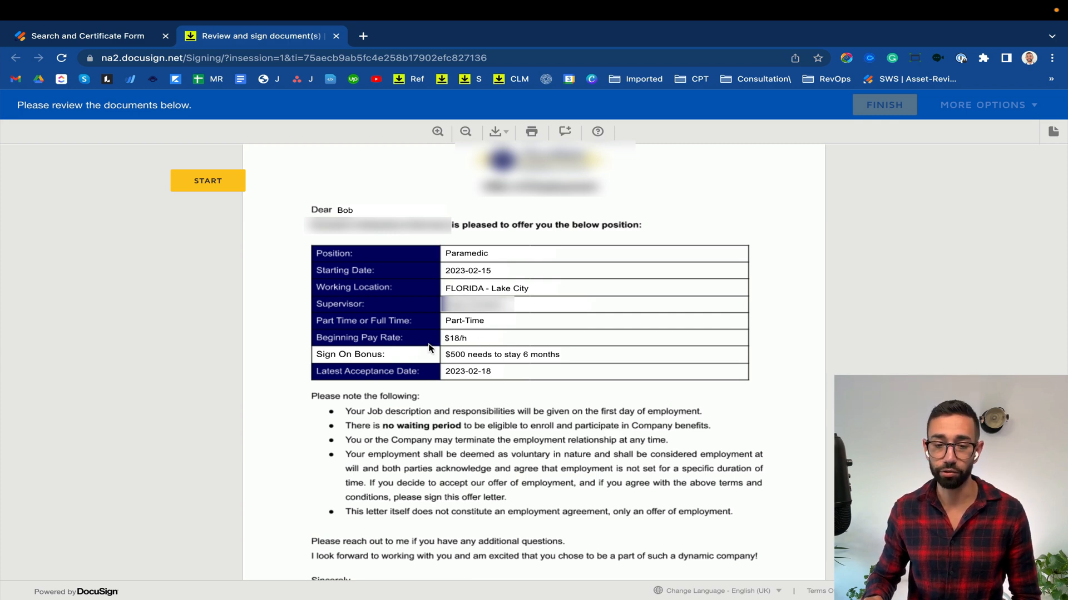
scroll("down", 3)
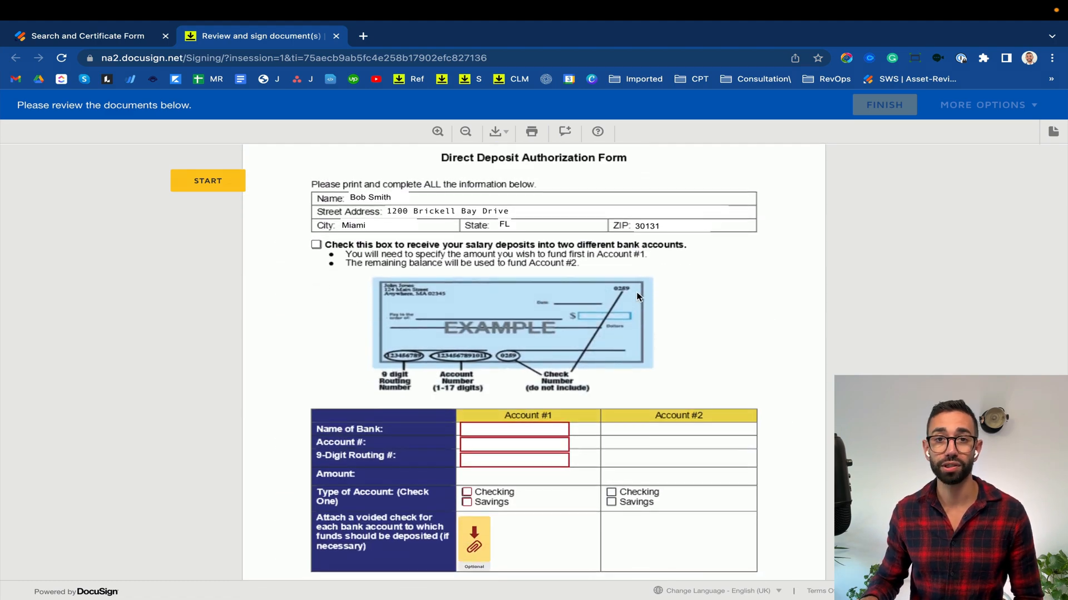
scroll("down", 3)
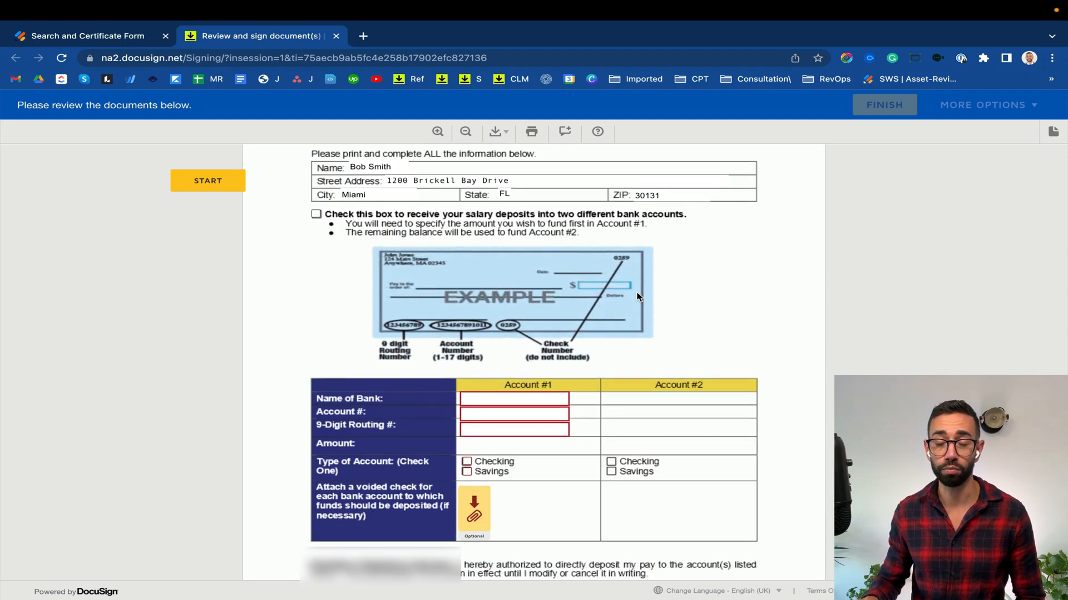
scroll("down", 3)
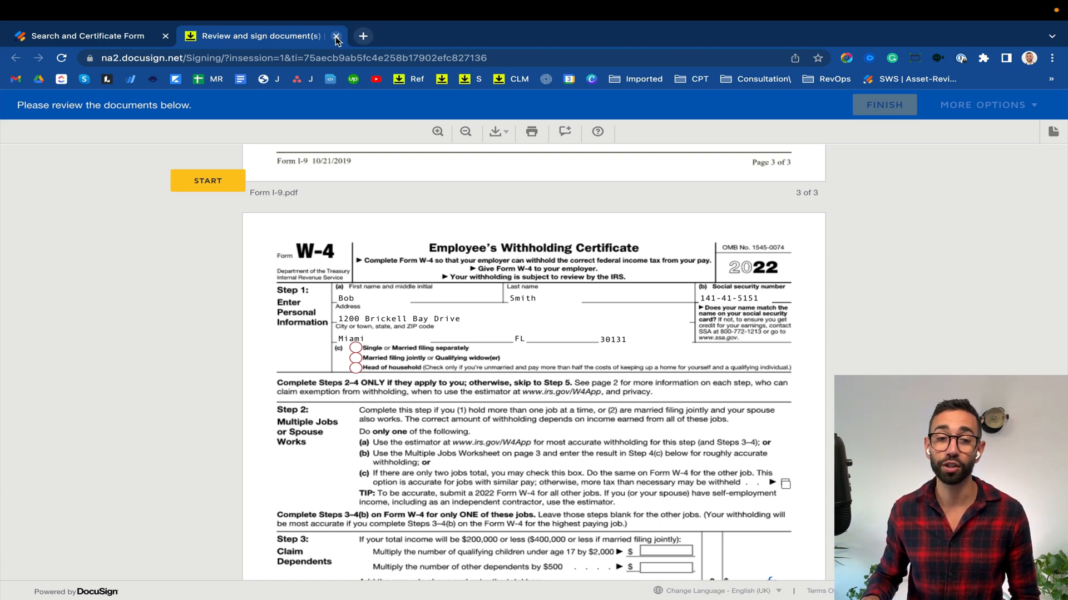
mouse_move(494, 228)
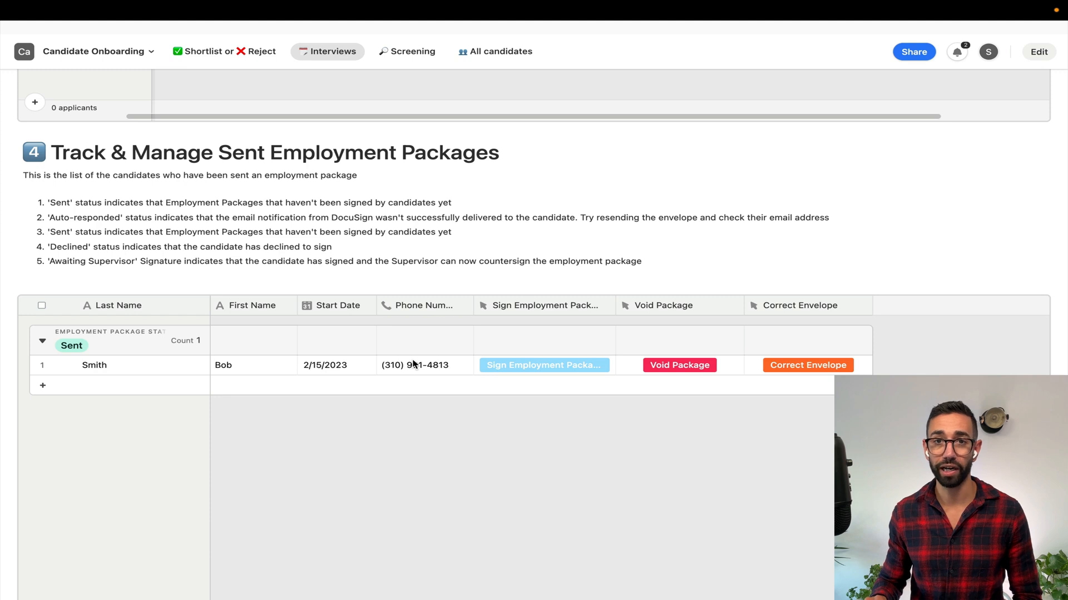
- Scroll to section 4, Track & Manage Sent Employment Packages, showing Bob's package as Sent
scroll("down", 3)
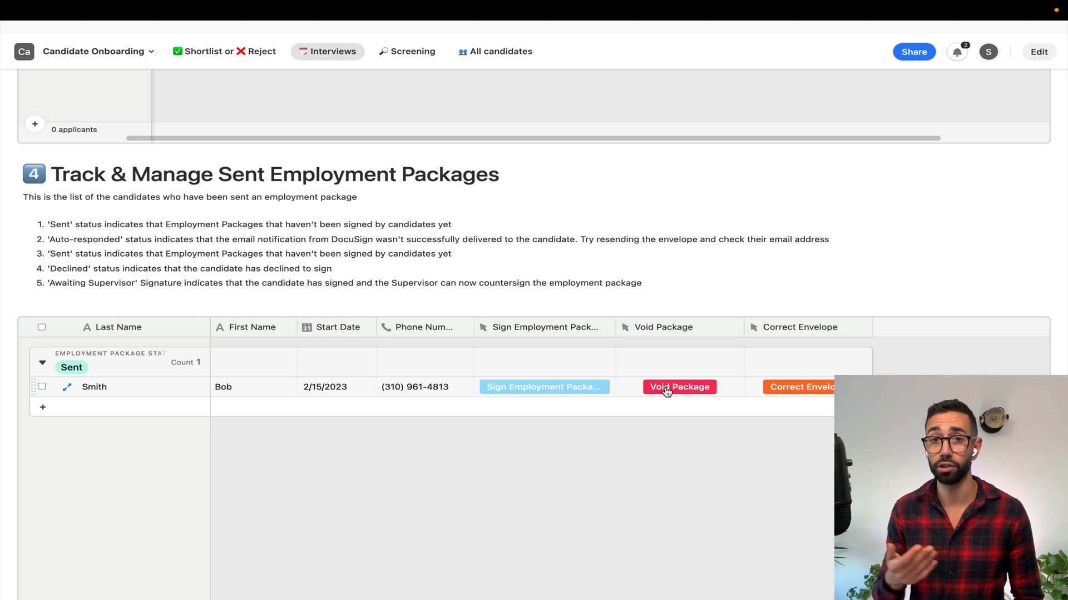
mouse_move(693, 394)
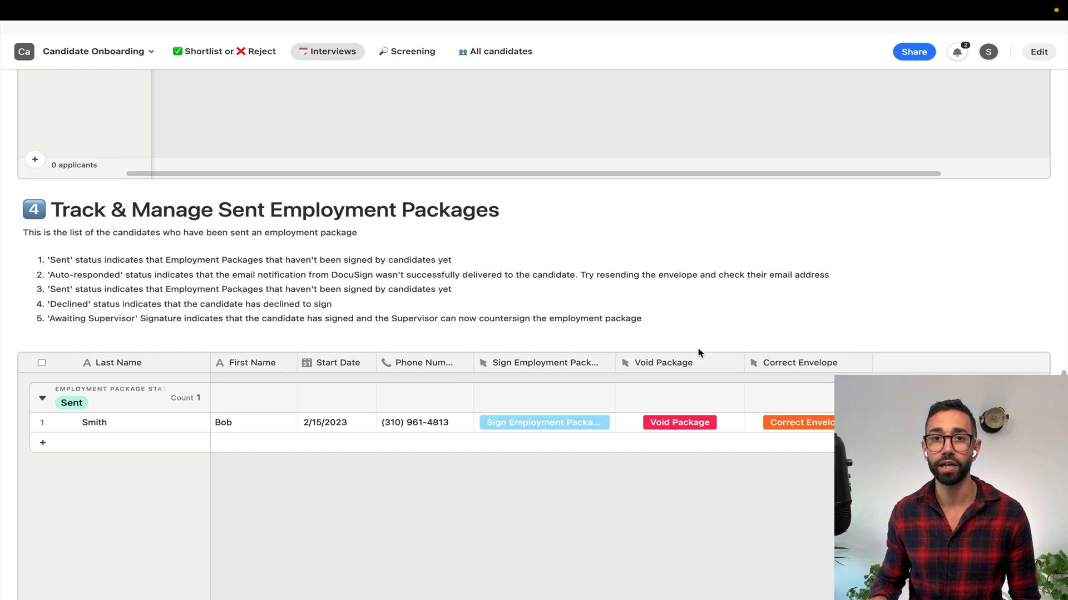
mouse_move(758, 408)
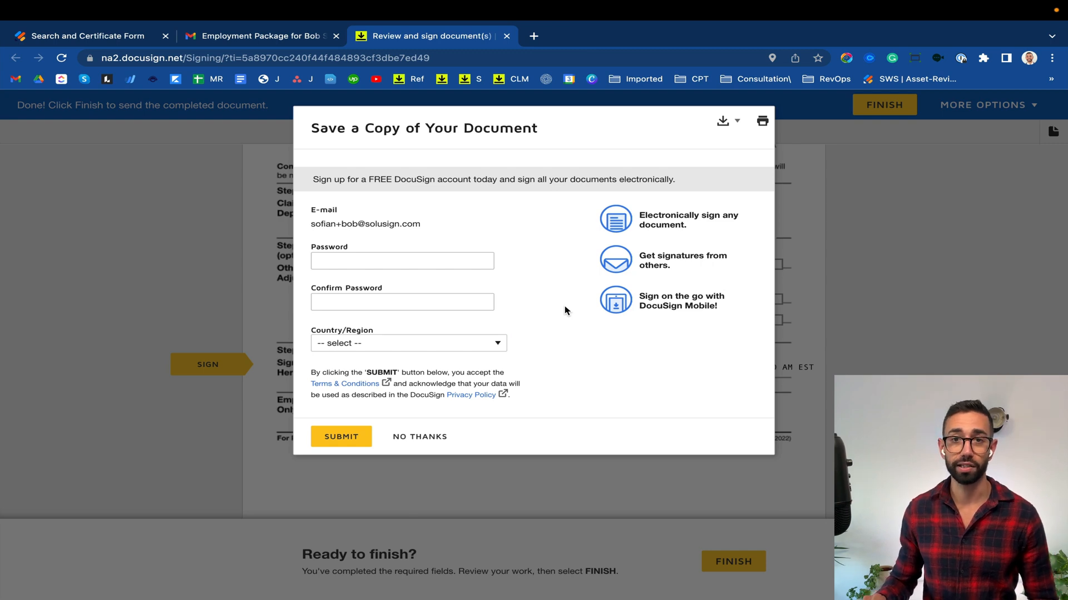
mouse_move(545, 232)
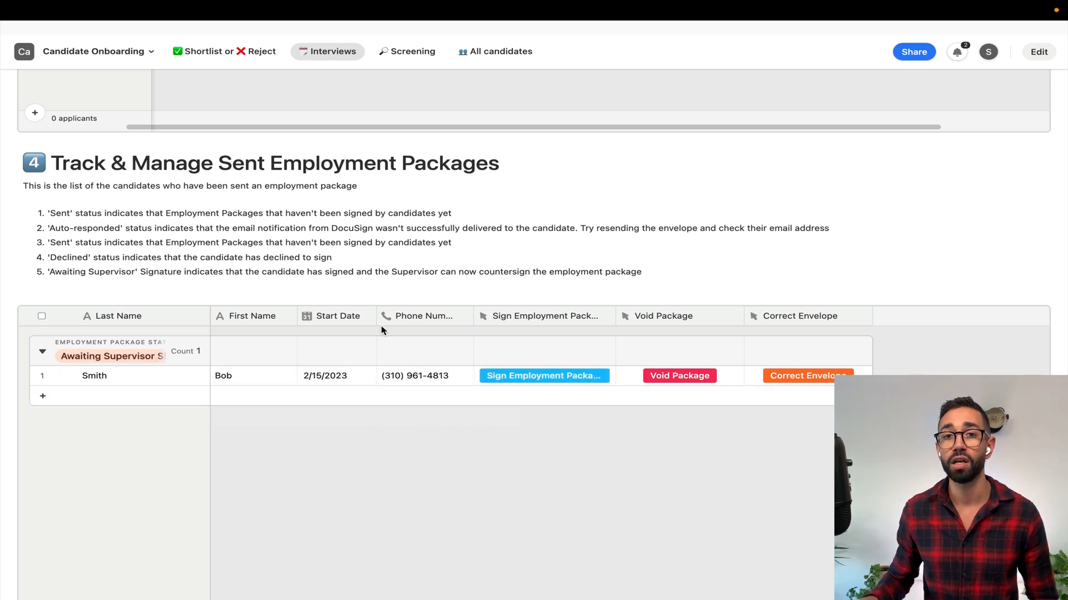
mouse_move(447, 334)
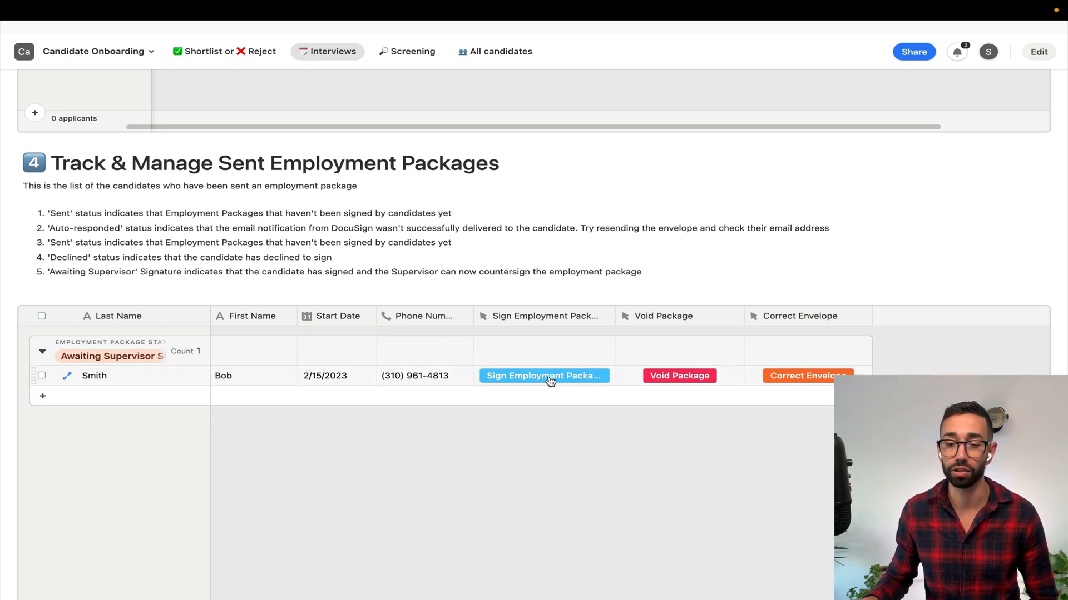
left_click(543, 375)
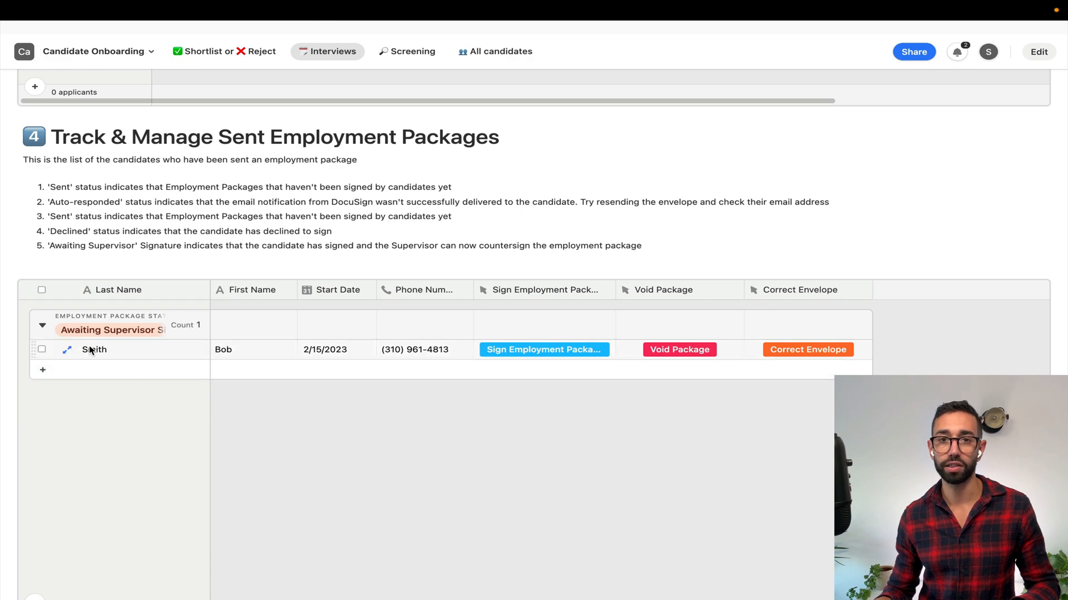
left_click(68, 349)
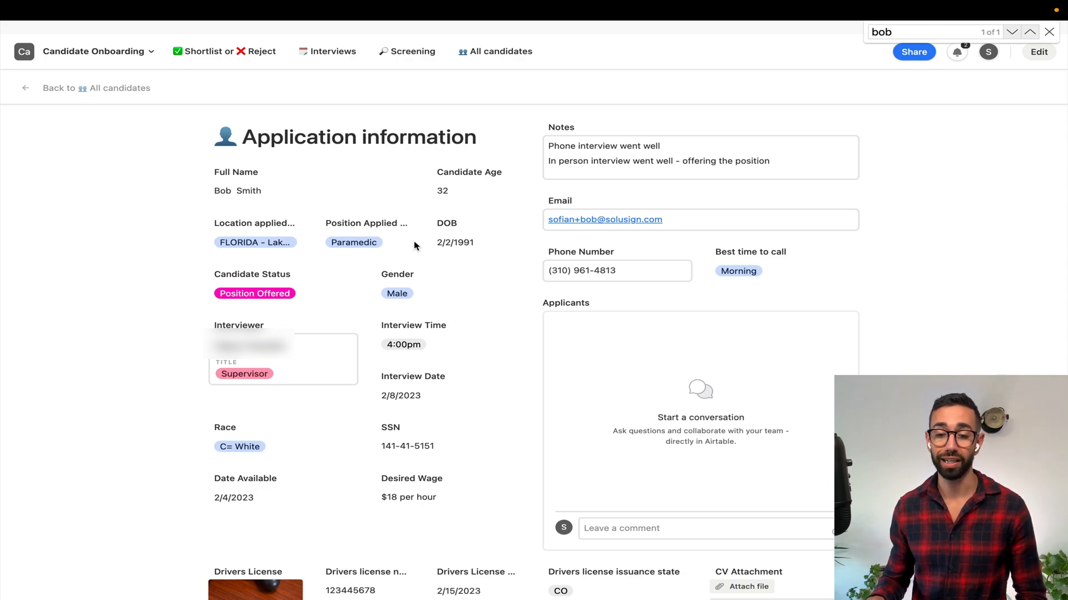
- Preview Bob Smith's Completed Package PDF under Onboarding information and review his Not Sent Yet screenings
scroll("down", 3)
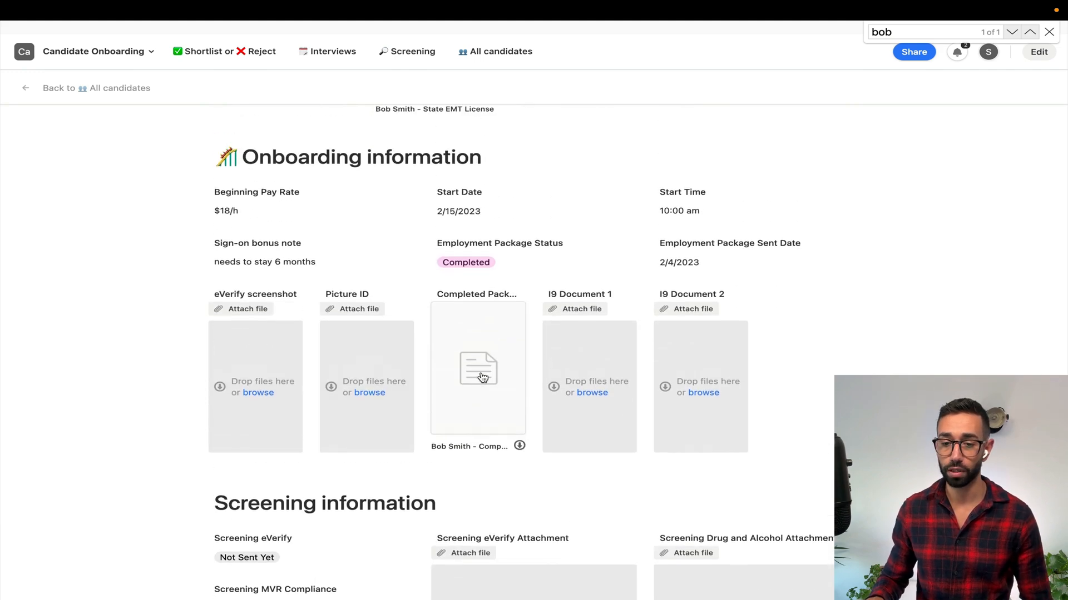
left_click(477, 368)
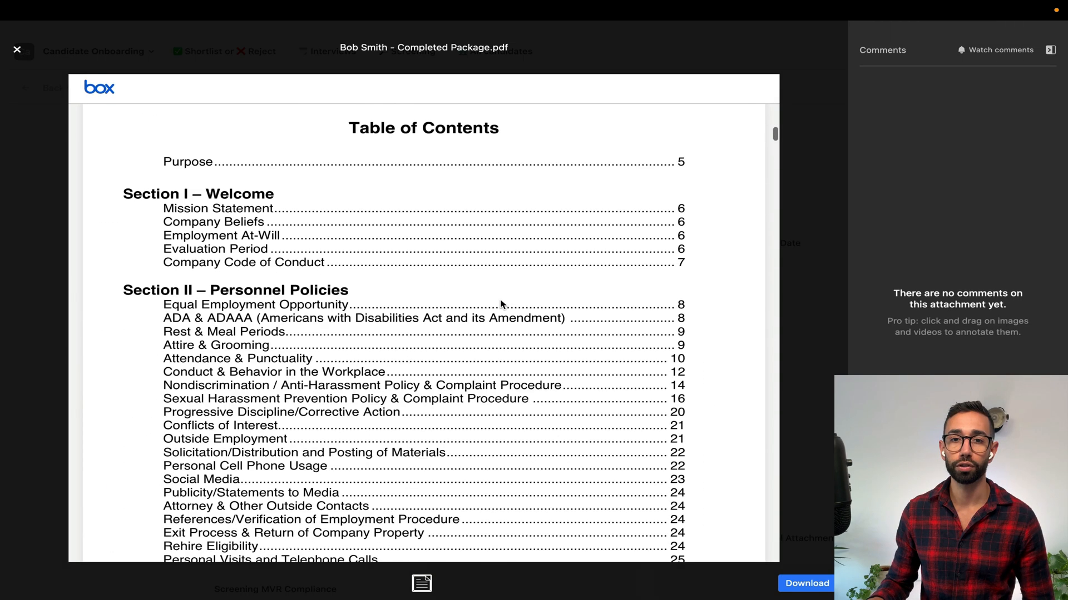
scroll("down", 3)
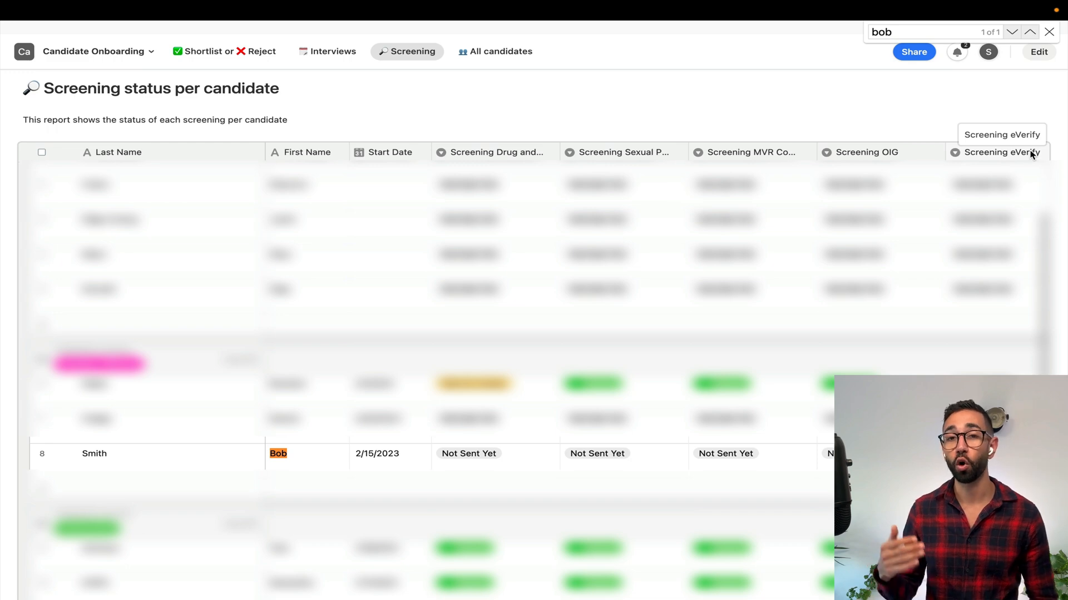
mouse_move(411, 141)
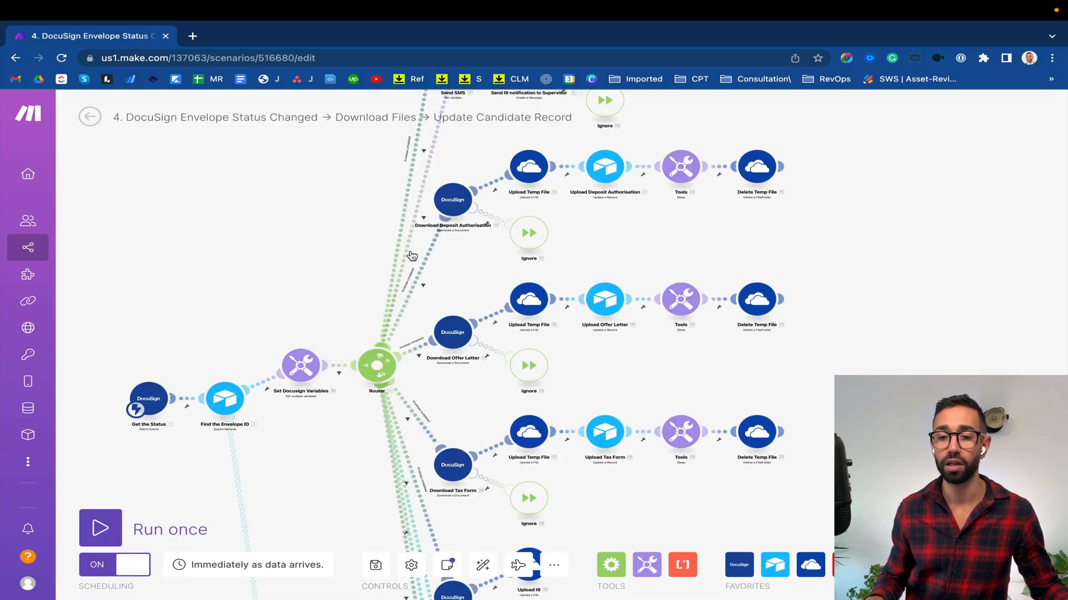
mouse_move(543, 278)
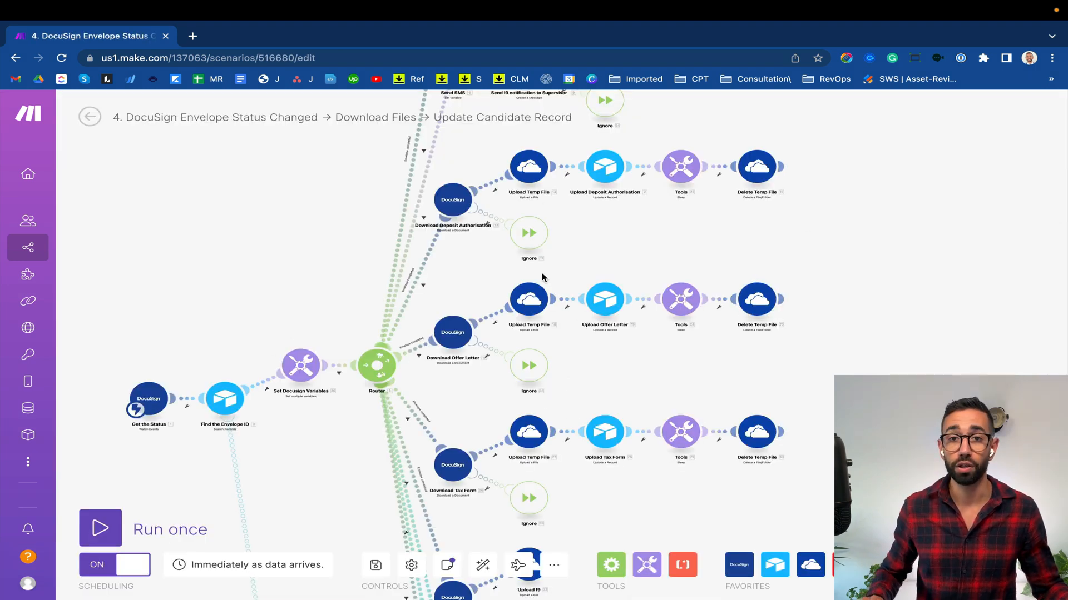
mouse_move(486, 238)
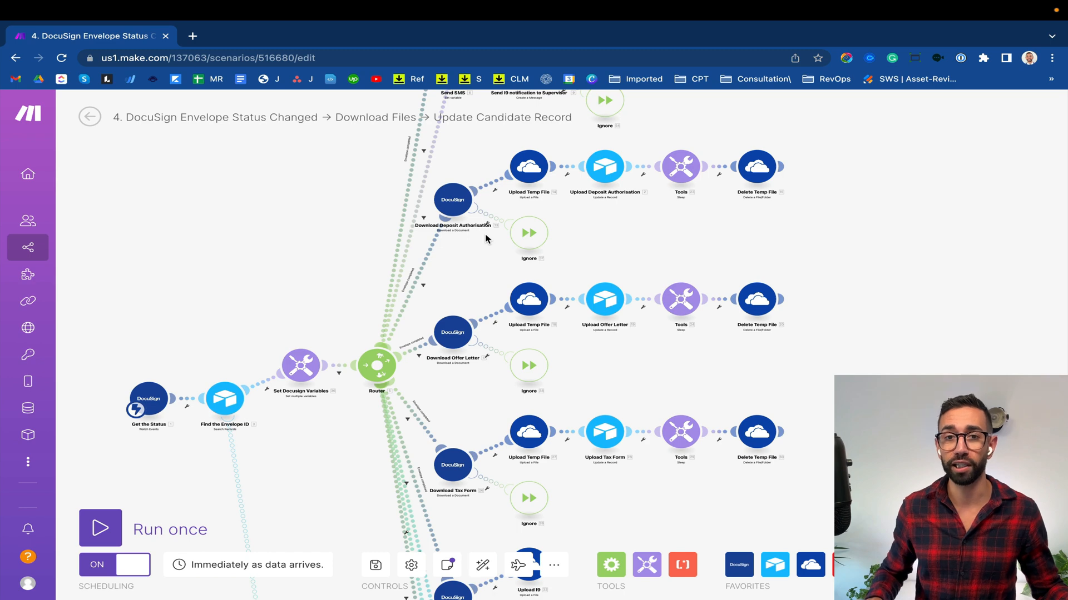